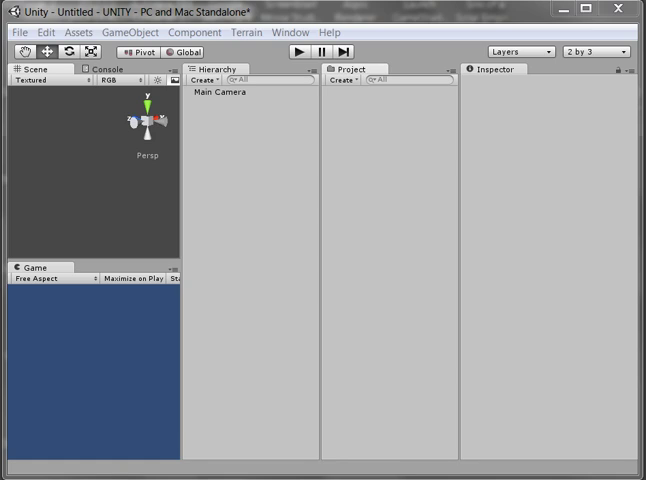
pyautogui.moveTo(29, 244)
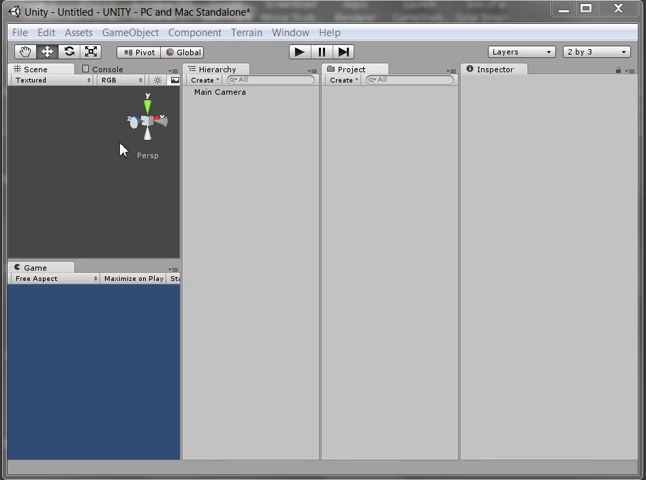
pyautogui.moveTo(557, 104)
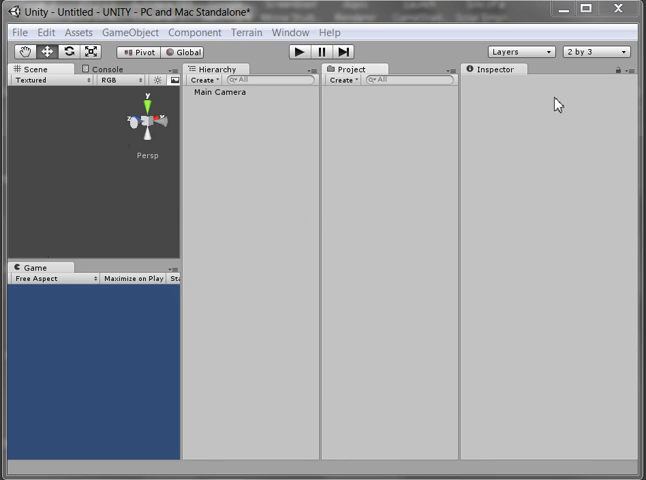
pyautogui.moveTo(261, 148)
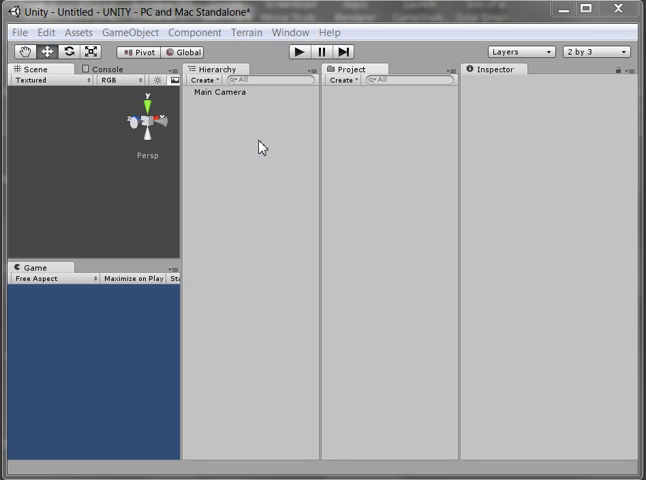
pyautogui.moveTo(222, 93)
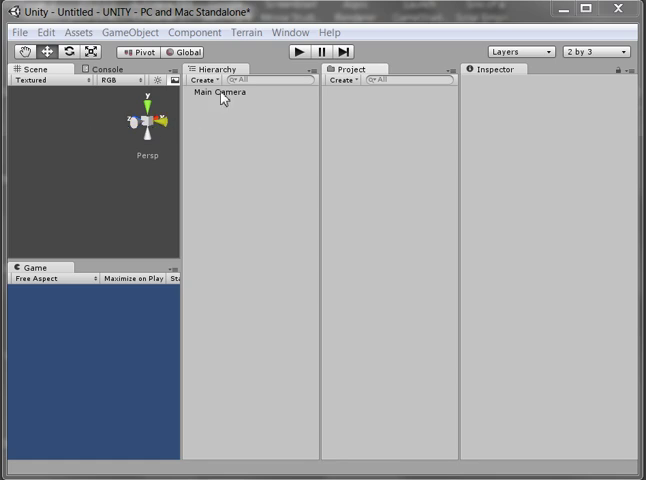
pyautogui.moveTo(100, 157)
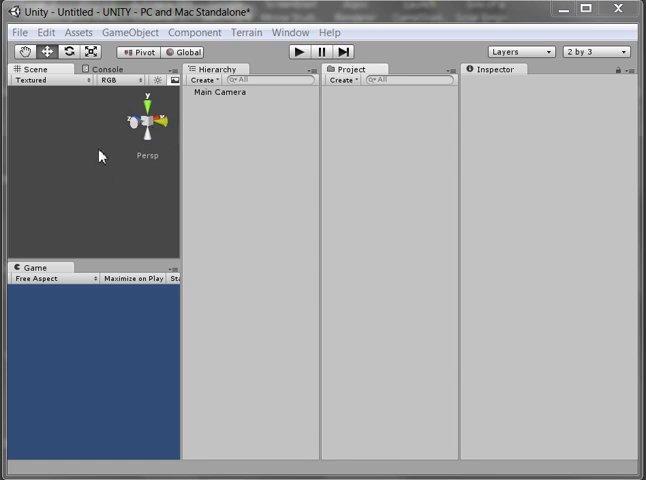
pyautogui.moveTo(121, 163)
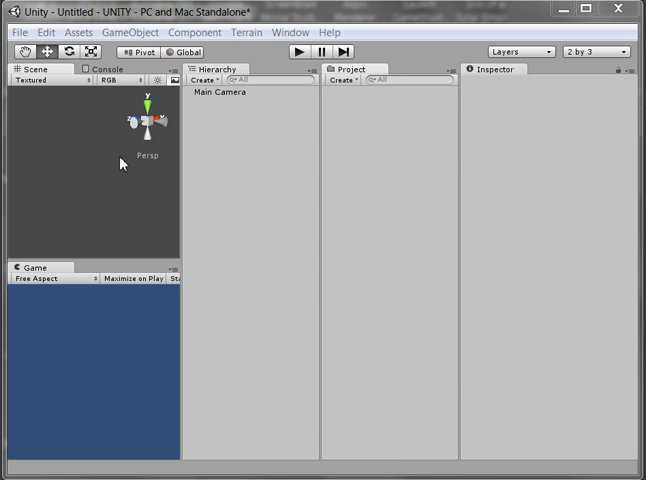
pyautogui.moveTo(172, 162)
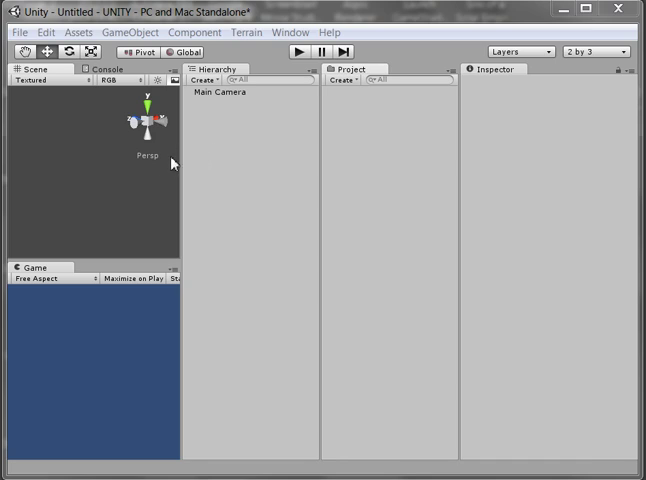
pyautogui.moveTo(112, 123)
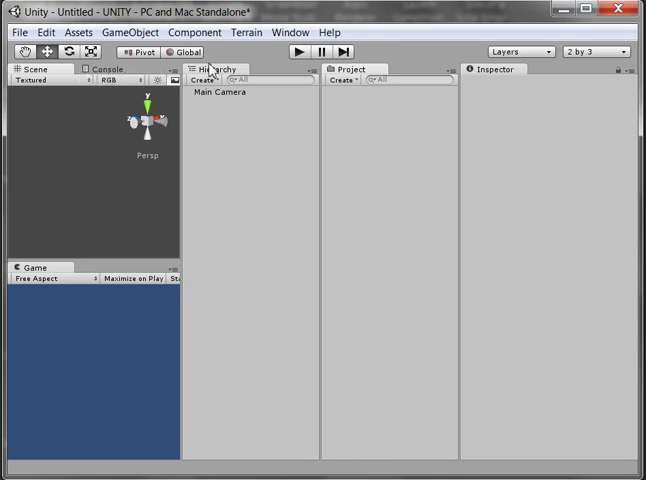
# Show the Console from the Window menu, then return to the Scene view
pyautogui.click(290, 32)
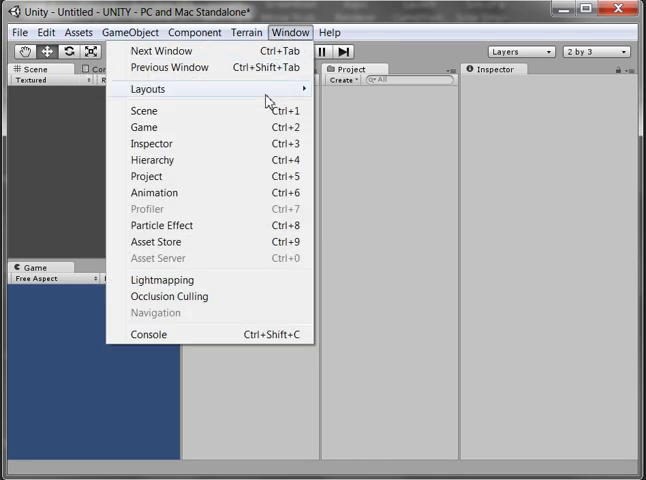
pyautogui.moveTo(205, 334)
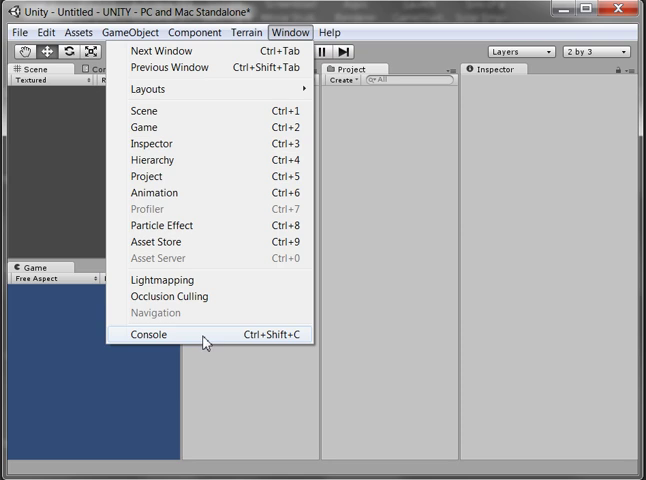
pyautogui.click(150, 334)
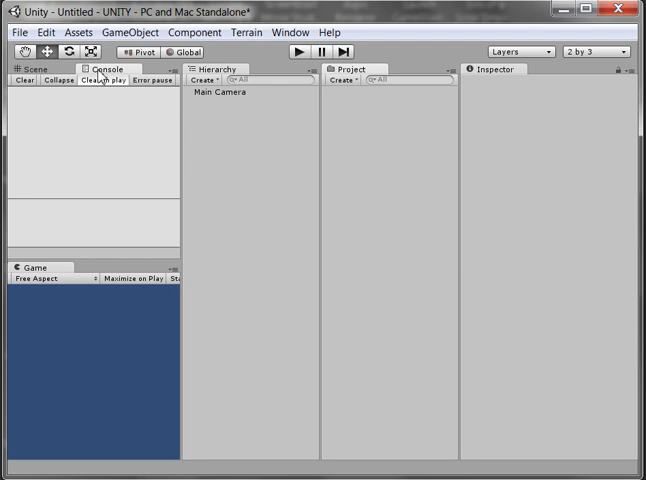
pyautogui.moveTo(108, 97)
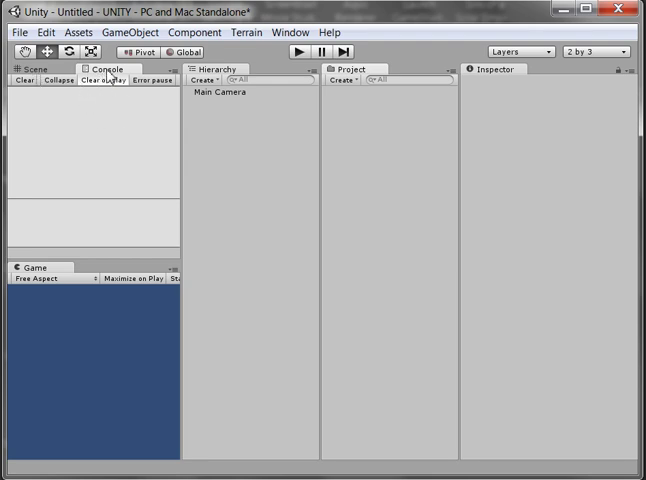
pyautogui.click(37, 68)
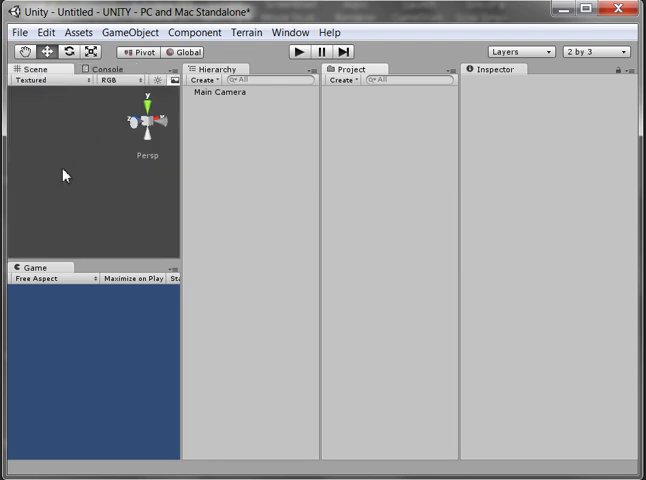
pyautogui.moveTo(100, 110)
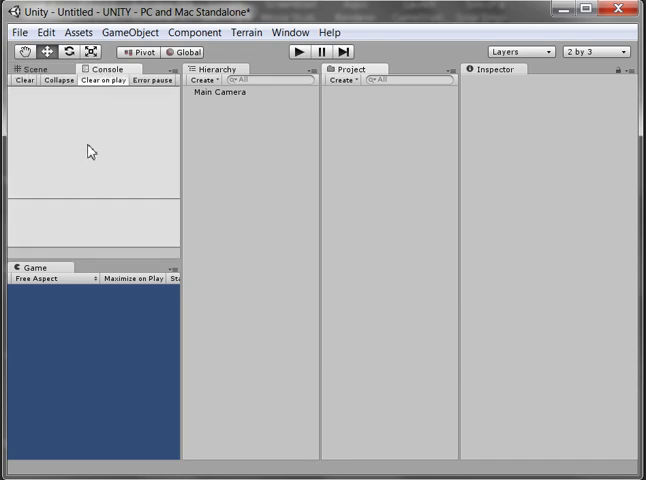
pyautogui.moveTo(112, 110)
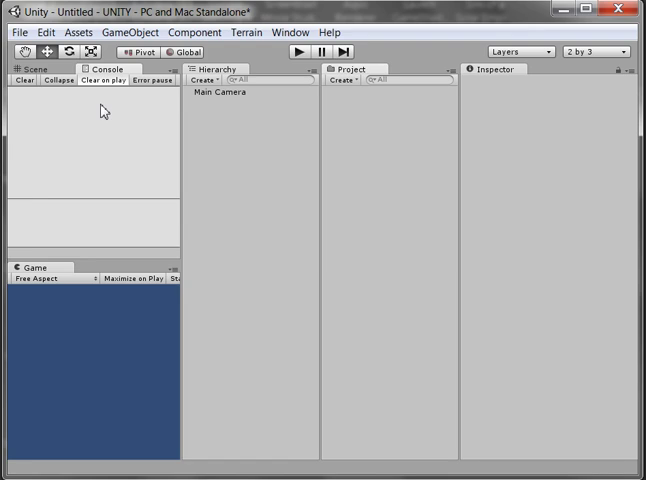
pyautogui.moveTo(154, 148)
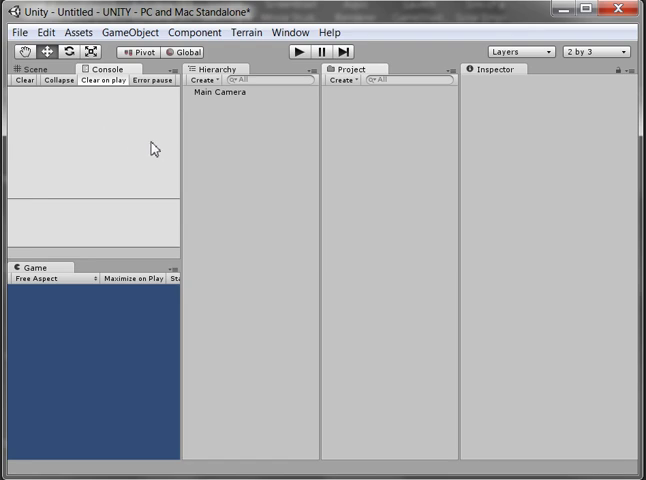
pyautogui.moveTo(363, 112)
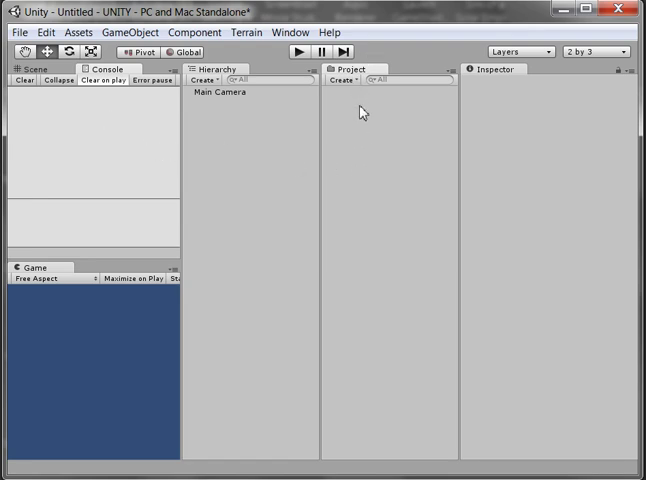
pyautogui.moveTo(357, 140)
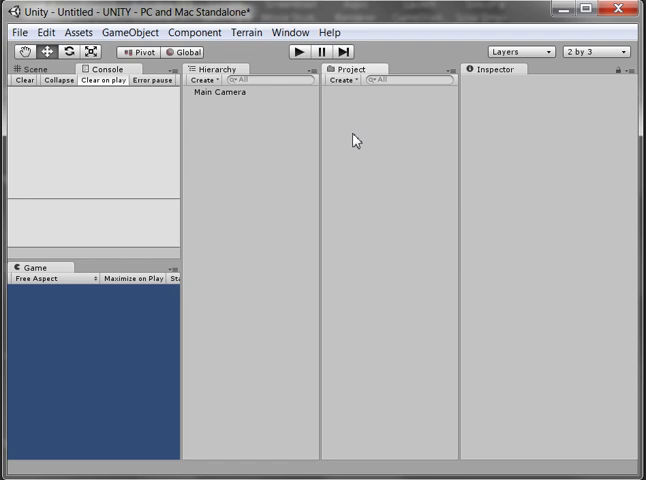
# Create a C# script in the Project panel and keep the default name NewBehaviourScript
pyautogui.rightClick(355, 140)
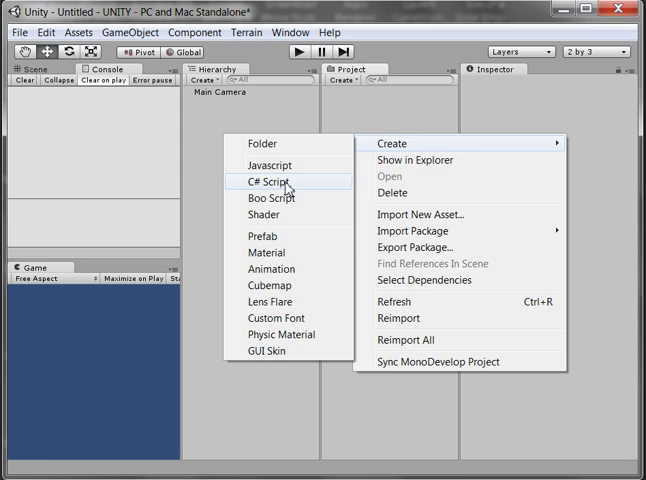
pyautogui.click(275, 181)
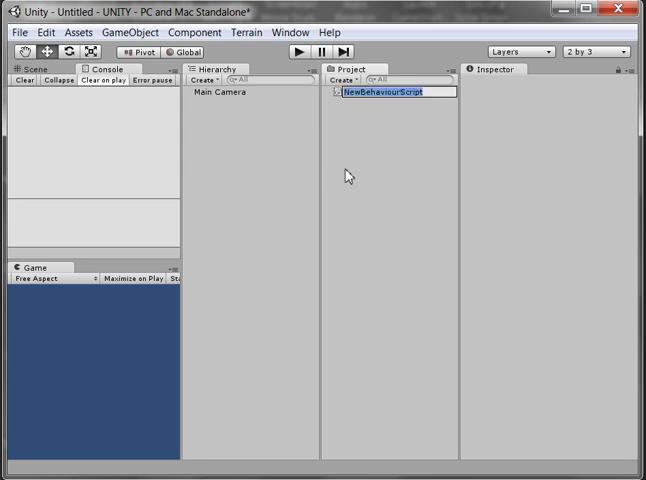
pyautogui.moveTo(360, 165)
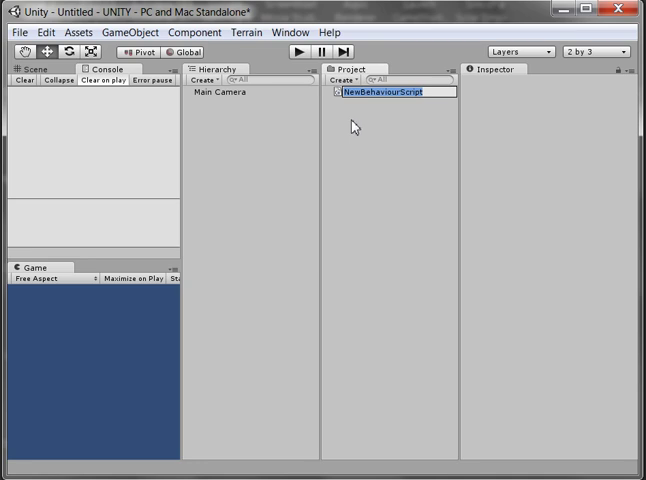
pyautogui.click(385, 92)
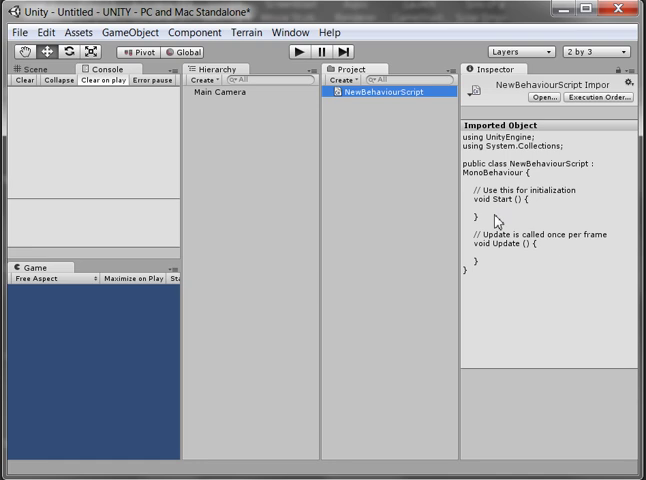
pyautogui.moveTo(508, 162)
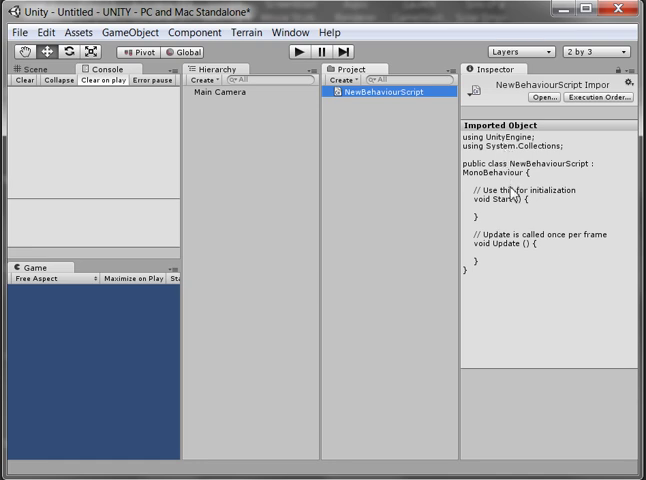
pyautogui.moveTo(513, 207)
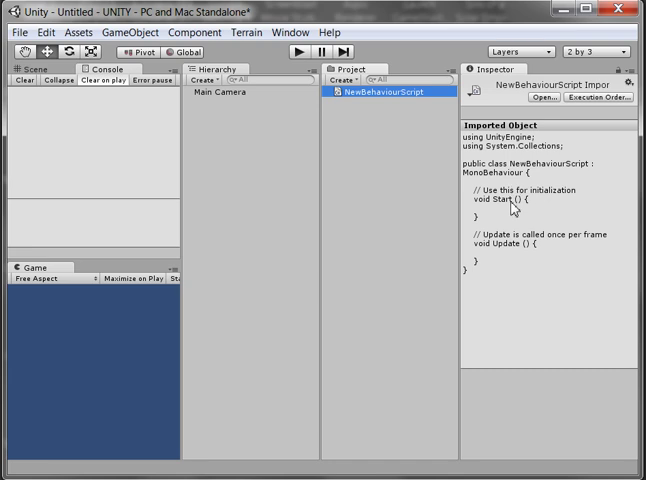
pyautogui.moveTo(448, 155)
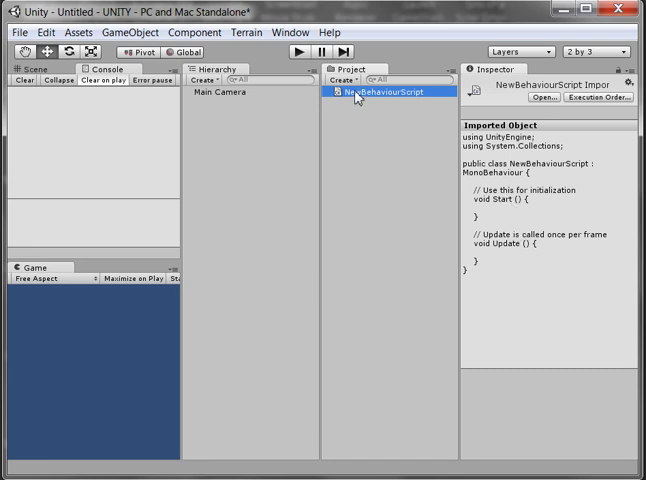
# Open NewBehaviourScript.cs in Notepad++ and select the class name NewBehaviourScript
pyautogui.doubleClick(375, 92)
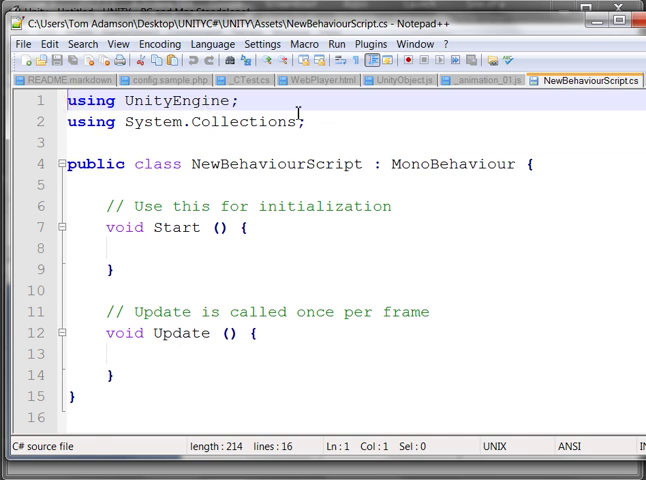
pyautogui.moveTo(172, 186)
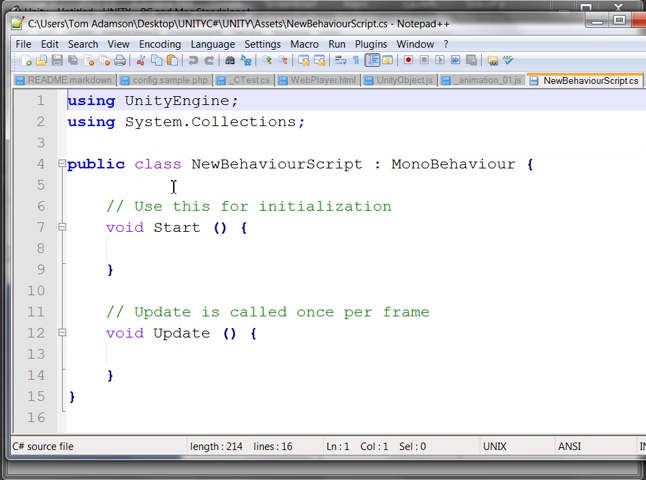
pyautogui.moveTo(200, 170)
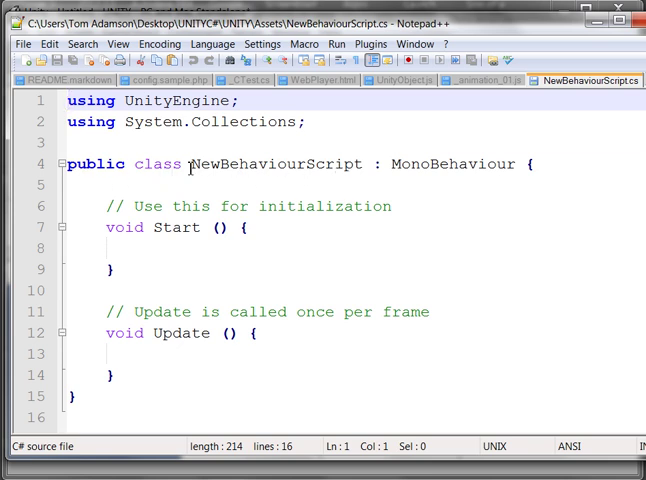
pyautogui.doubleClick(270, 164)
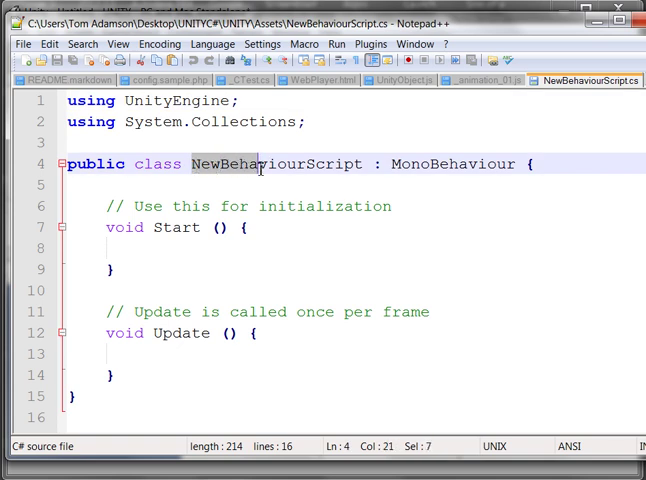
pyautogui.doubleClick(280, 164)
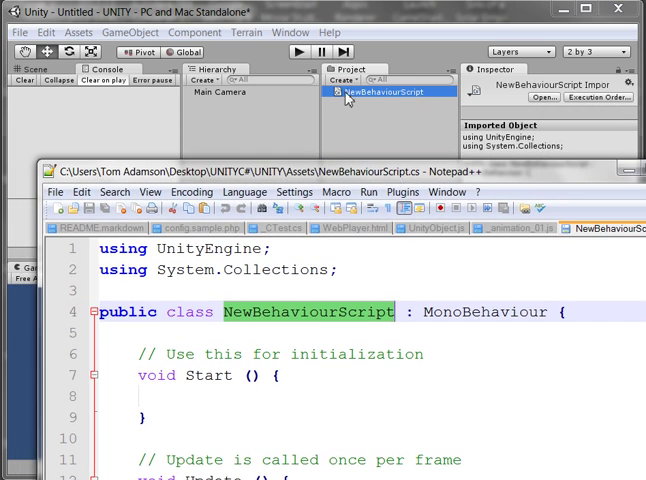
pyautogui.moveTo(414, 101)
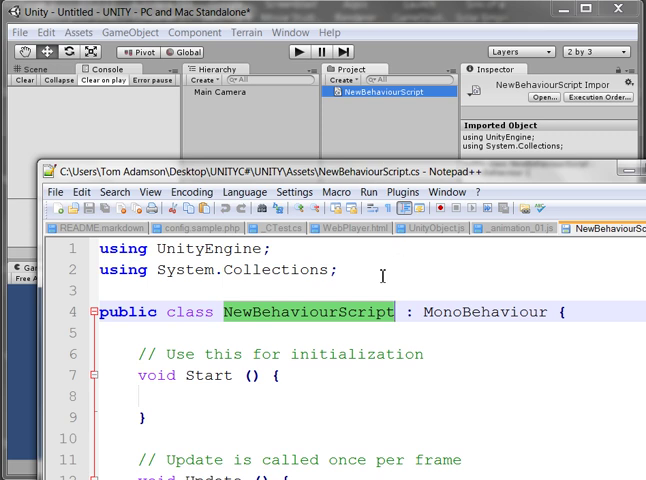
pyautogui.moveTo(378, 113)
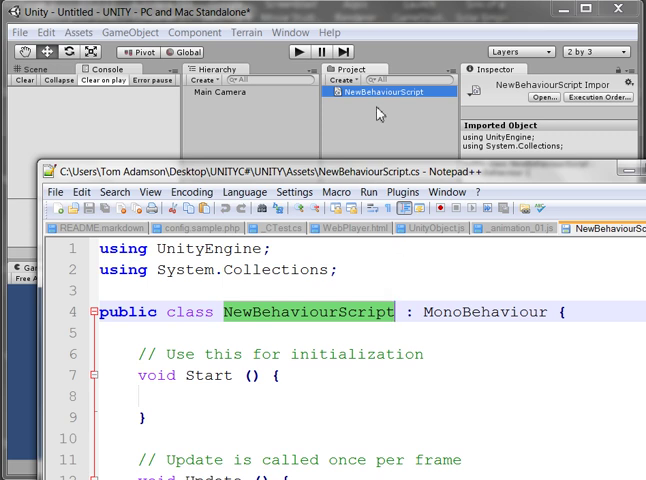
pyautogui.moveTo(360, 98)
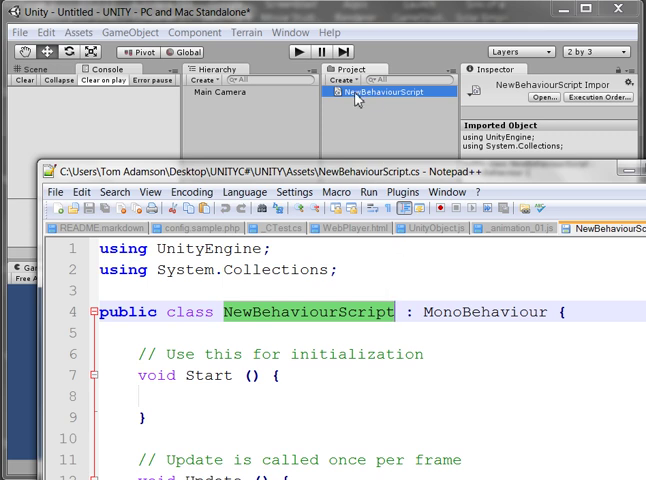
pyautogui.moveTo(378, 237)
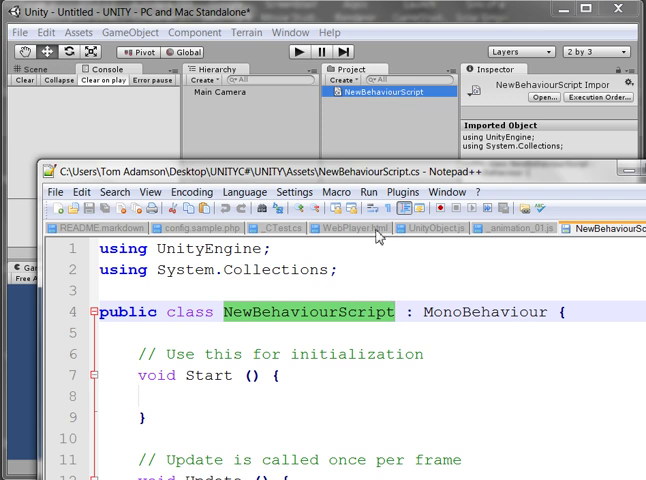
pyautogui.moveTo(368, 150)
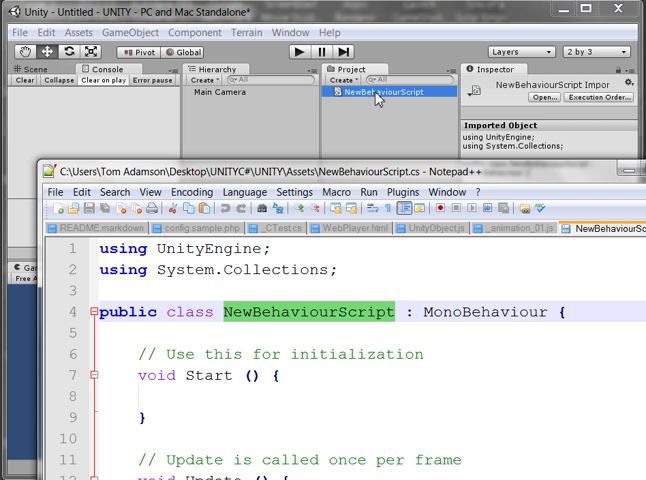
pyautogui.moveTo(378, 237)
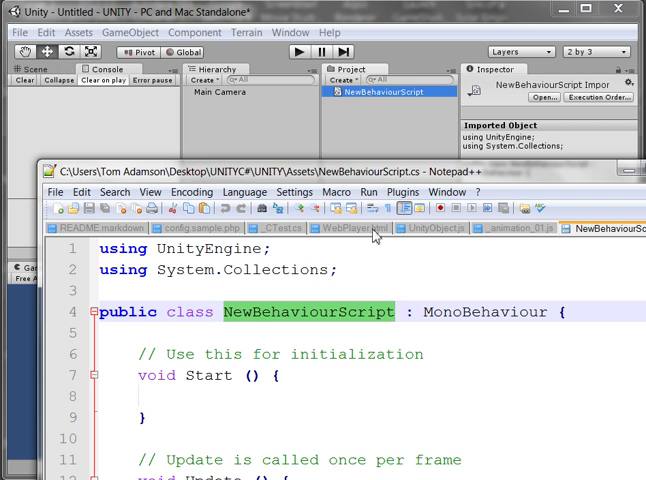
pyautogui.moveTo(367, 327)
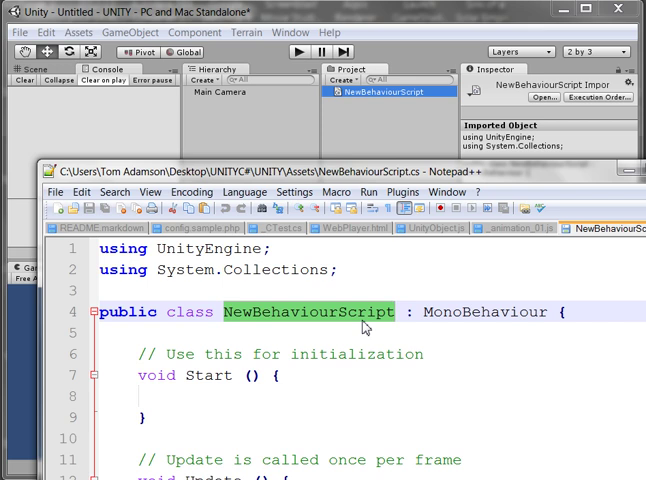
pyautogui.moveTo(369, 208)
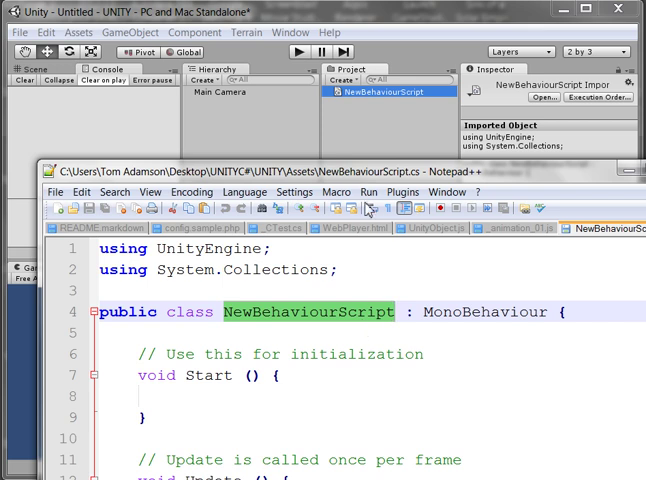
pyautogui.moveTo(352, 104)
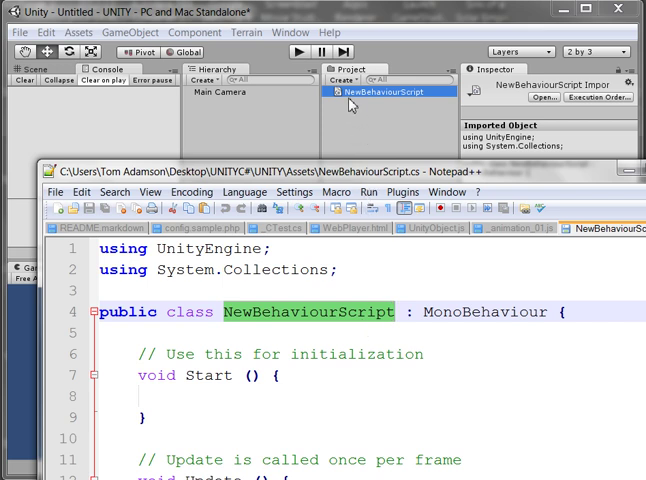
pyautogui.moveTo(378, 107)
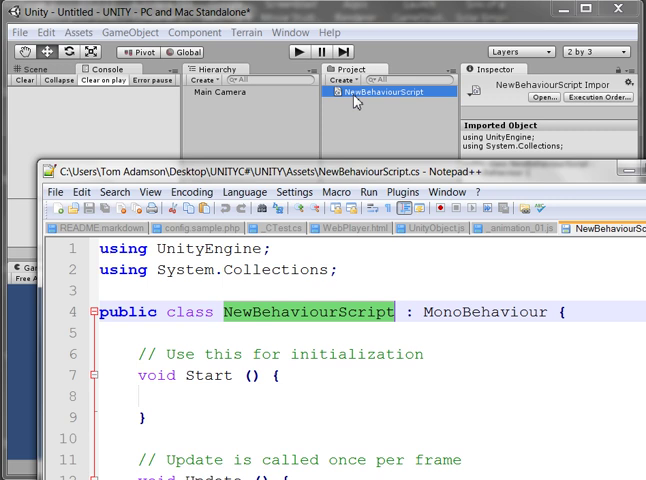
pyautogui.moveTo(370, 99)
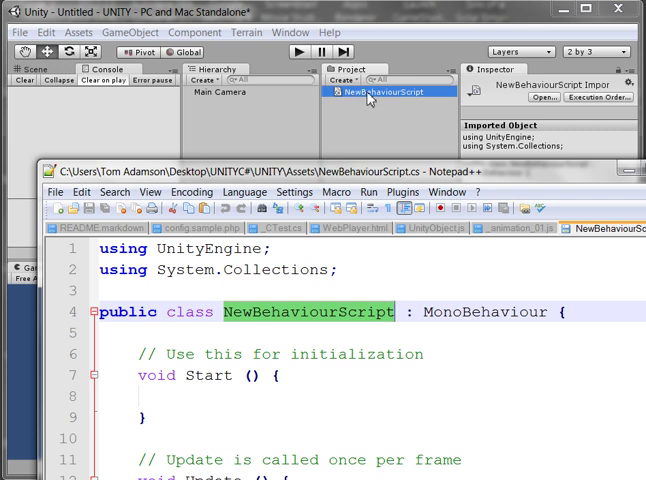
pyautogui.moveTo(381, 142)
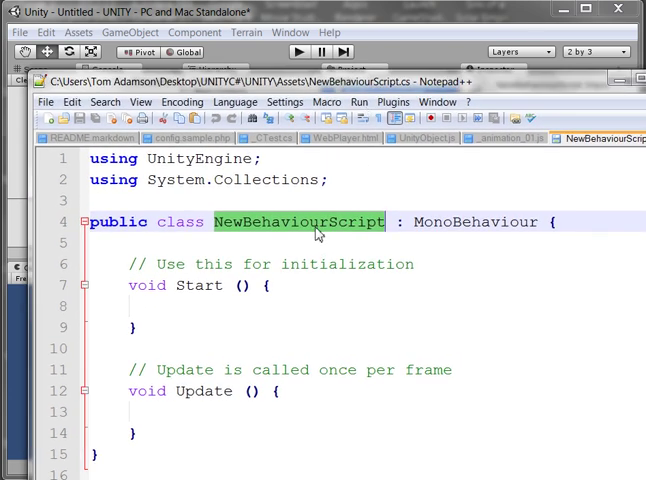
pyautogui.moveTo(350, 296)
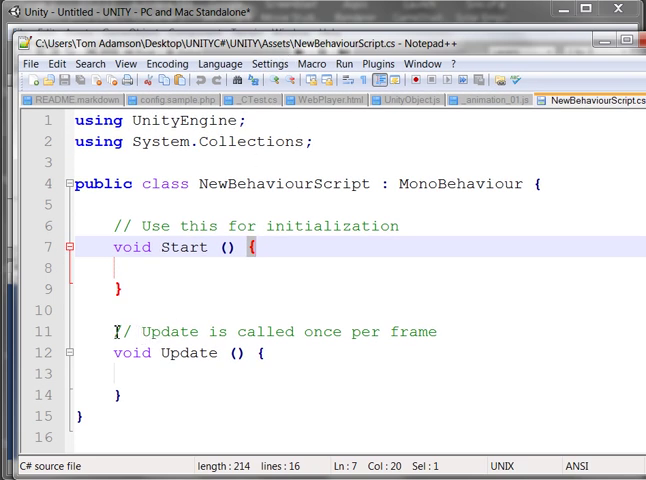
pyautogui.moveTo(327, 343)
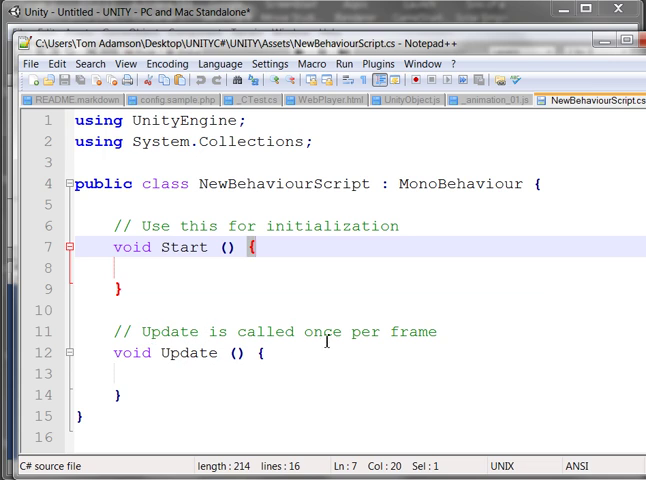
pyautogui.moveTo(266, 367)
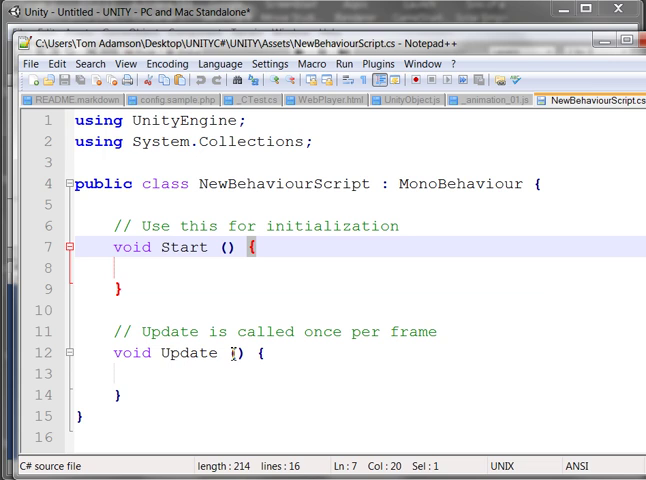
pyautogui.click(262, 353)
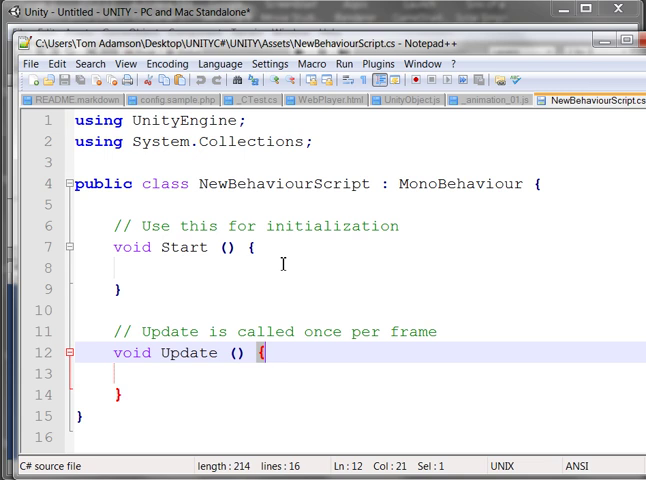
pyautogui.moveTo(313, 220)
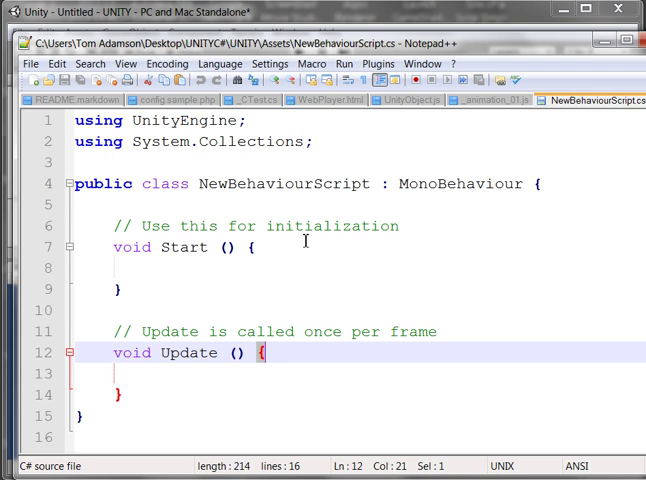
pyautogui.moveTo(305, 225)
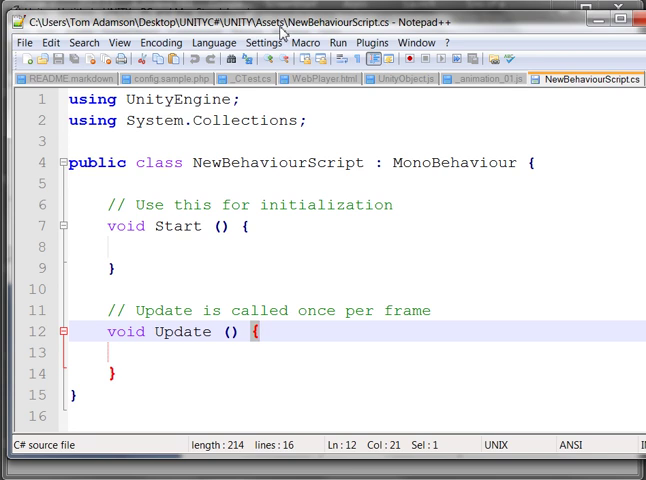
pyautogui.moveTo(127, 119)
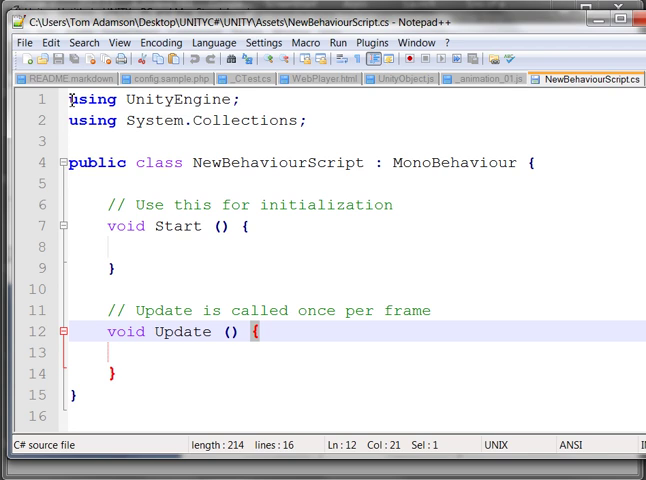
pyautogui.moveTo(70, 99); pyautogui.dragTo(308, 120)
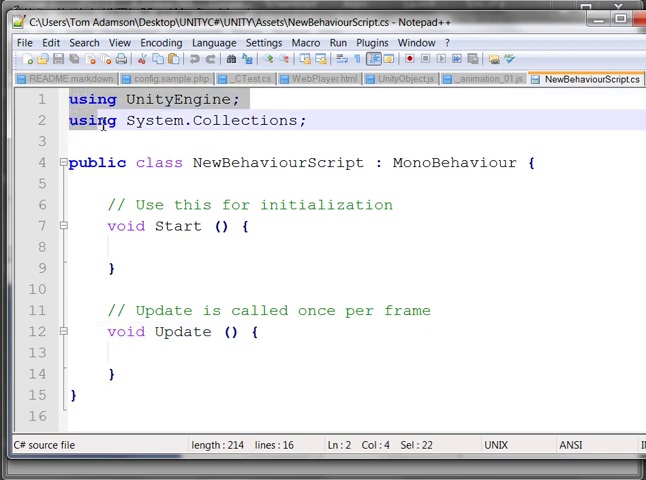
pyautogui.click(308, 120)
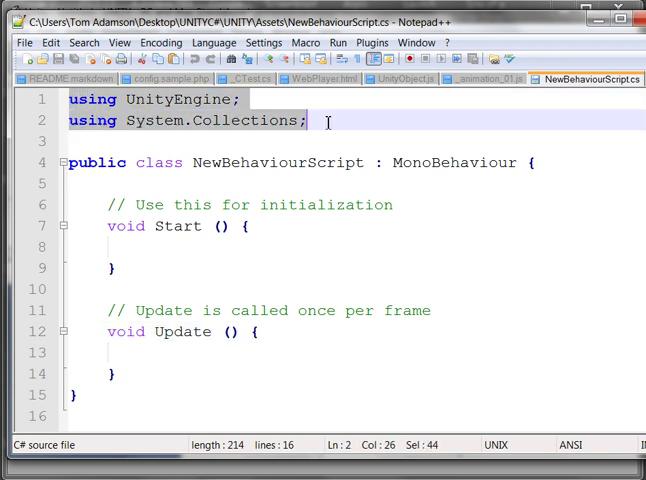
pyautogui.moveTo(207, 105)
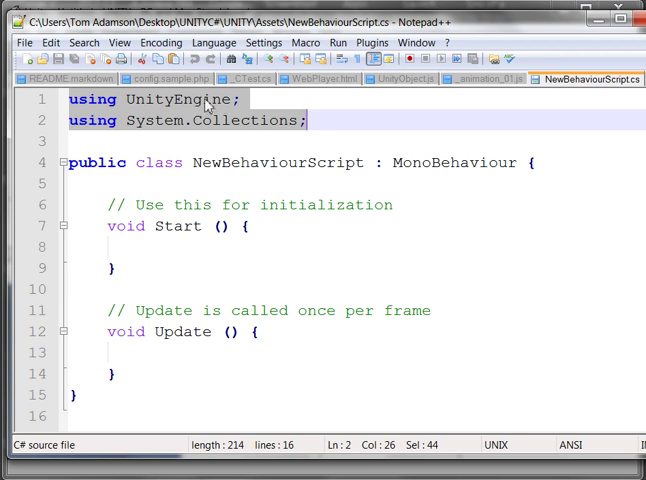
pyautogui.moveTo(323, 137)
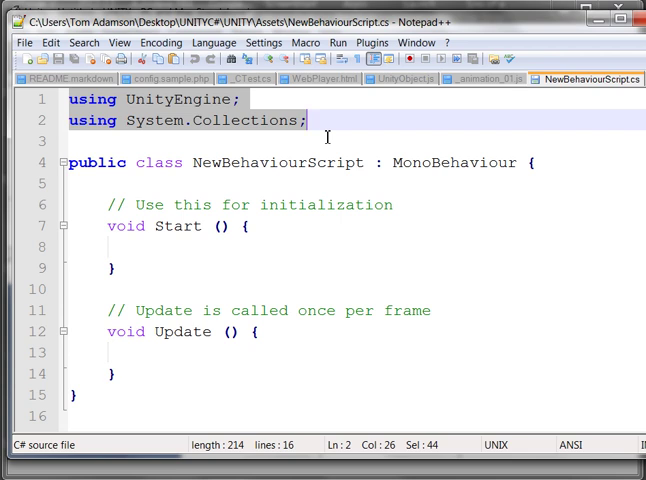
pyautogui.moveTo(68, 170)
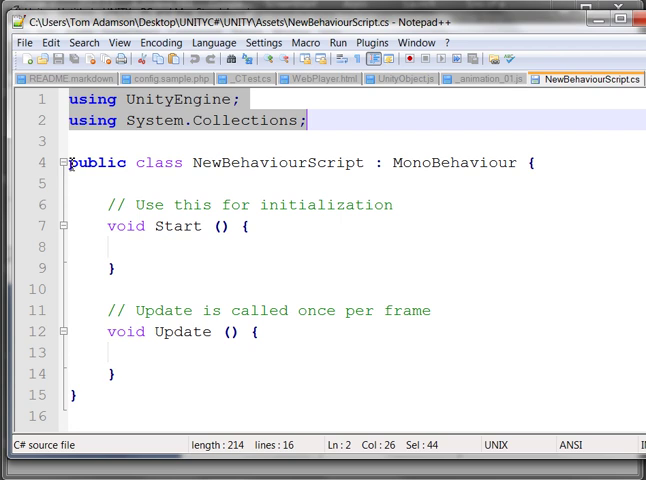
pyautogui.click(338, 162)
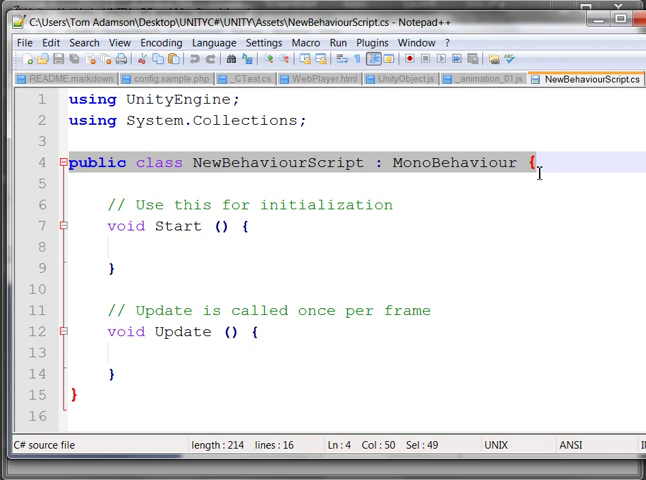
pyautogui.moveTo(127, 183)
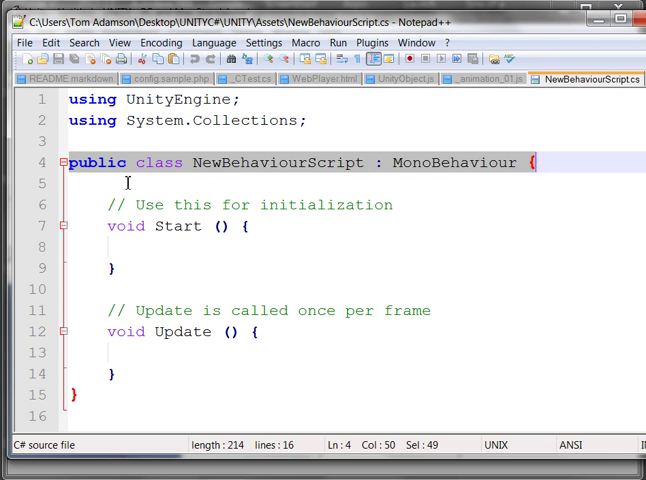
pyautogui.moveTo(160, 186)
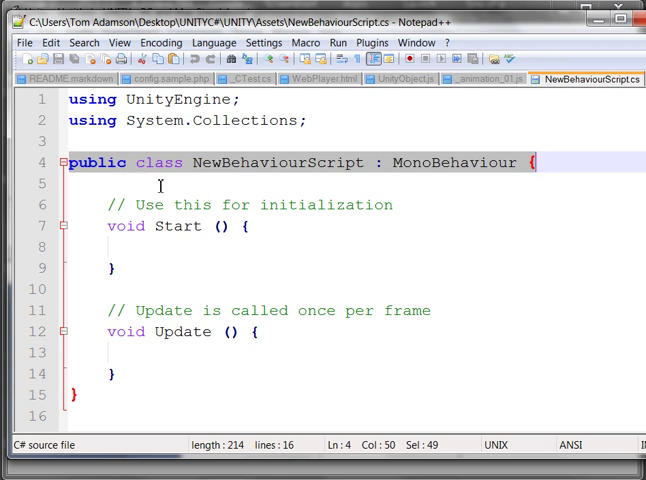
pyautogui.moveTo(112, 178)
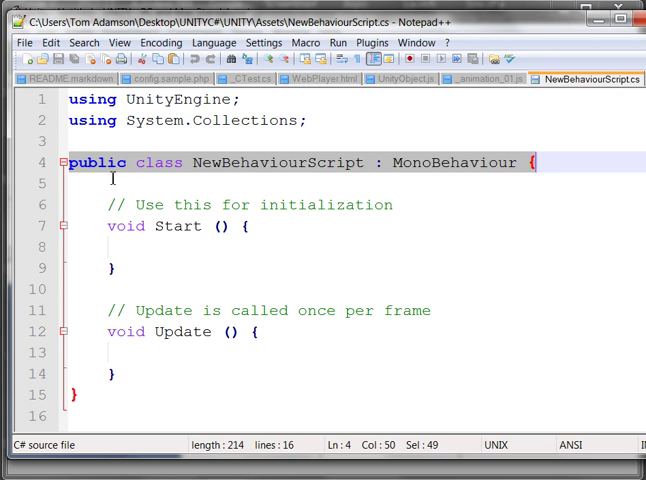
pyautogui.moveTo(573, 187)
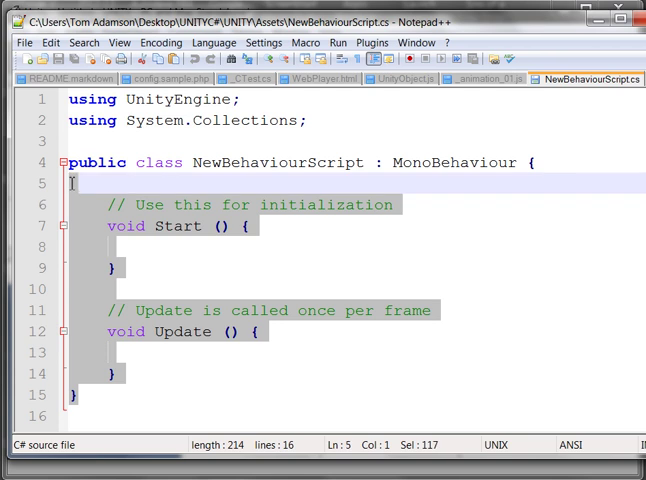
pyautogui.click(75, 162)
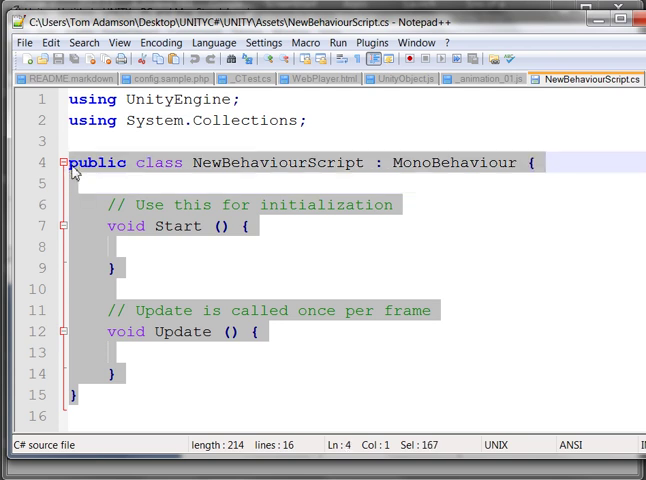
pyautogui.moveTo(288, 218)
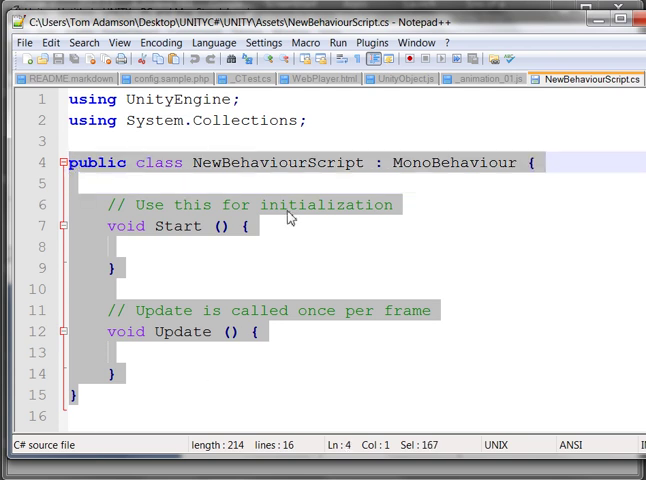
pyautogui.moveTo(165, 264)
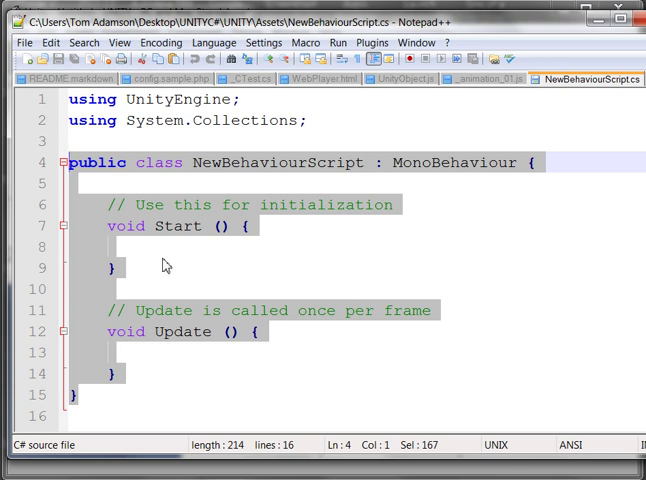
pyautogui.moveTo(294, 398)
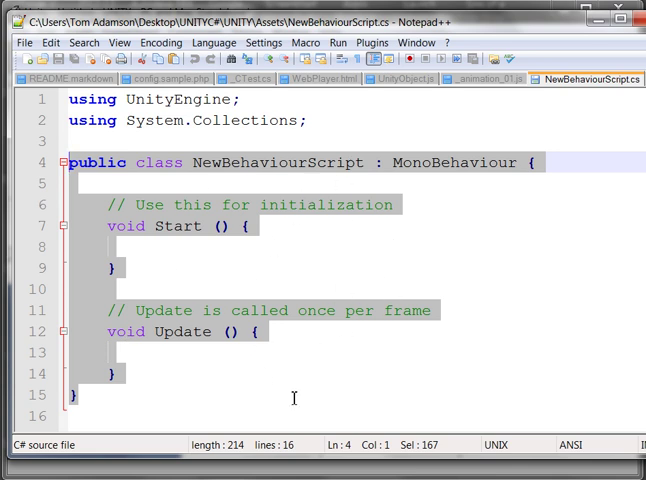
pyautogui.moveTo(336, 224)
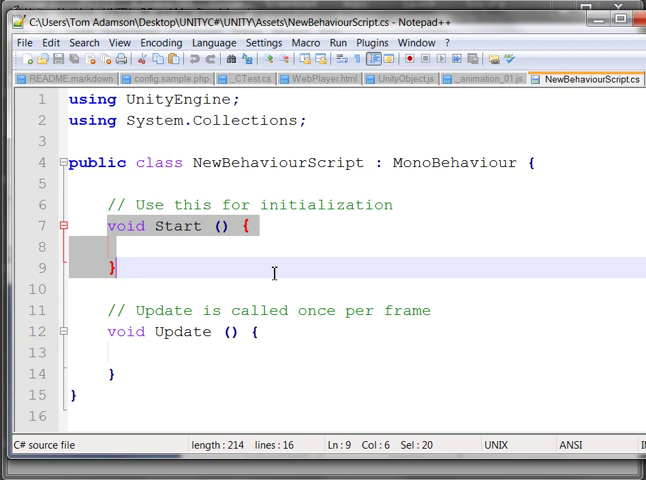
pyautogui.moveTo(257, 234)
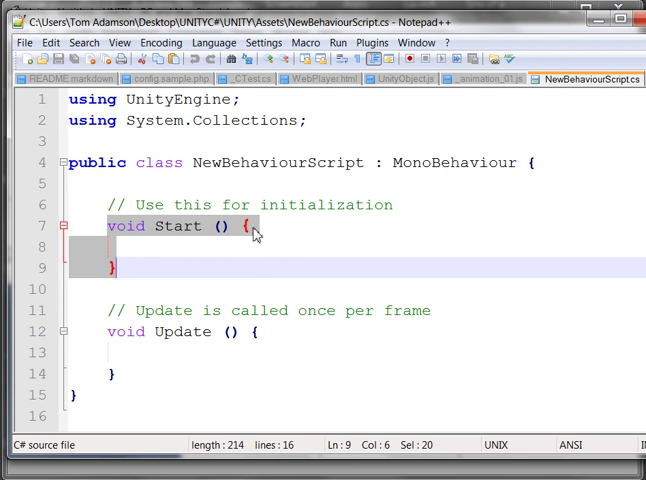
pyautogui.moveTo(140, 260)
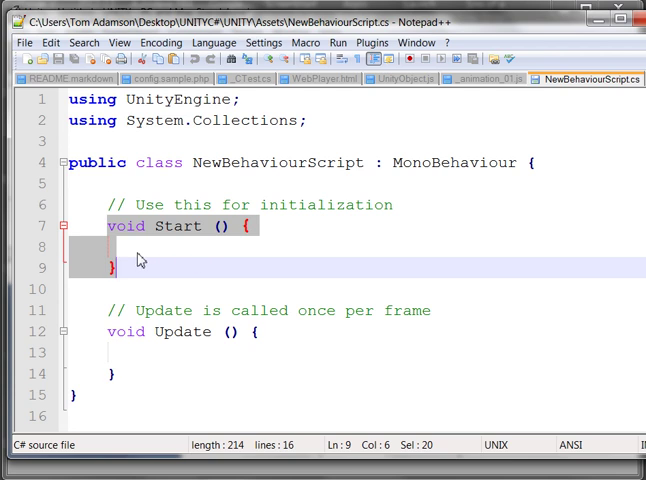
pyautogui.moveTo(208, 253)
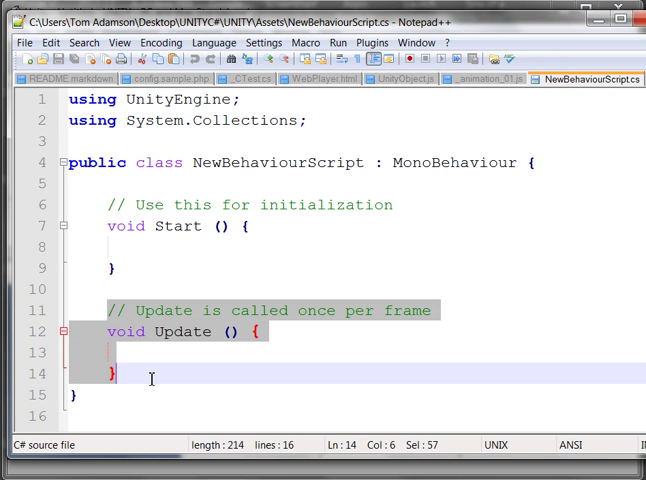
pyautogui.moveTo(143, 248)
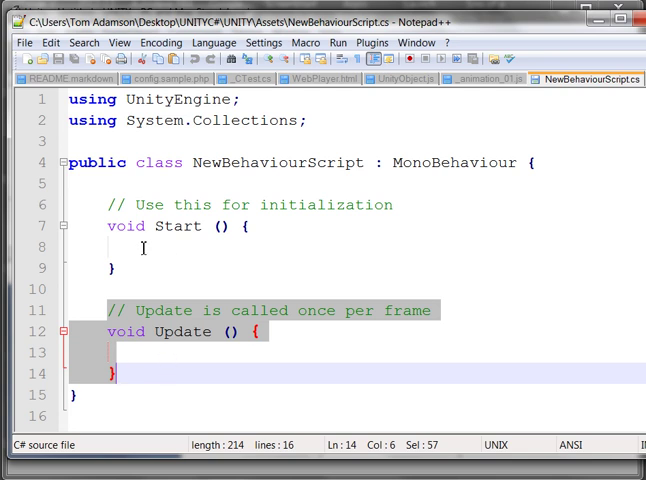
pyautogui.click(144, 248)
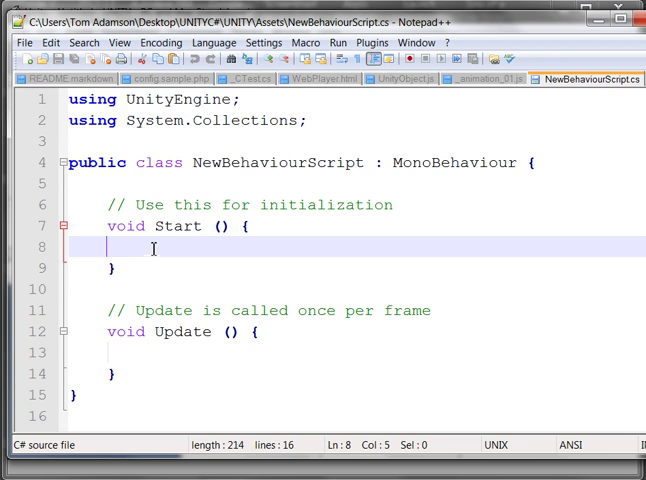
pyautogui.moveTo(260, 398)
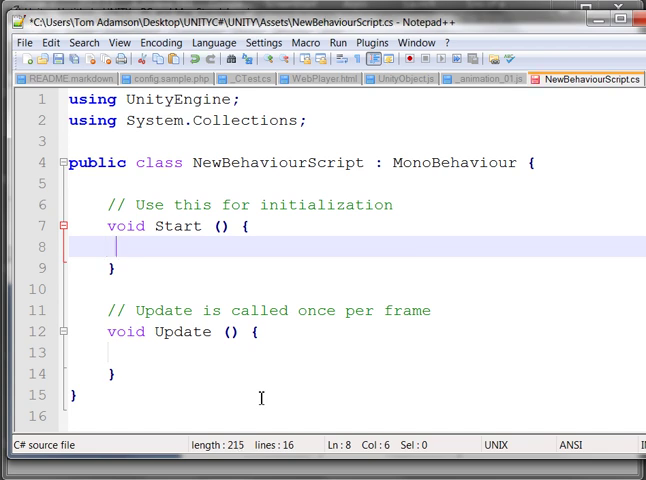
# Add print("This is from Start"); on line 8 inside Start
pyautogui.write('print')
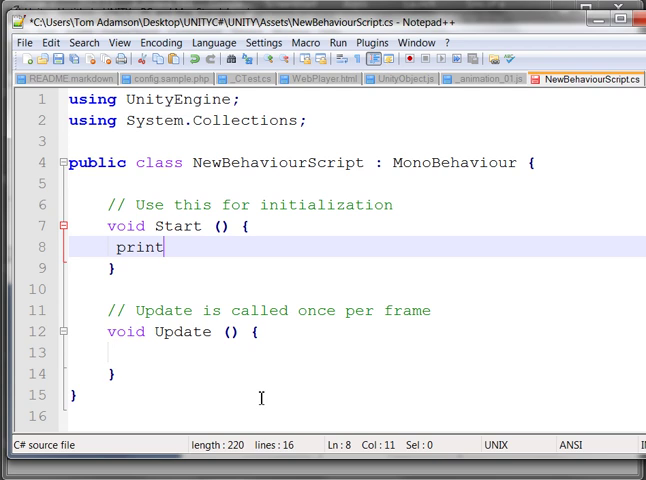
pyautogui.write('(')
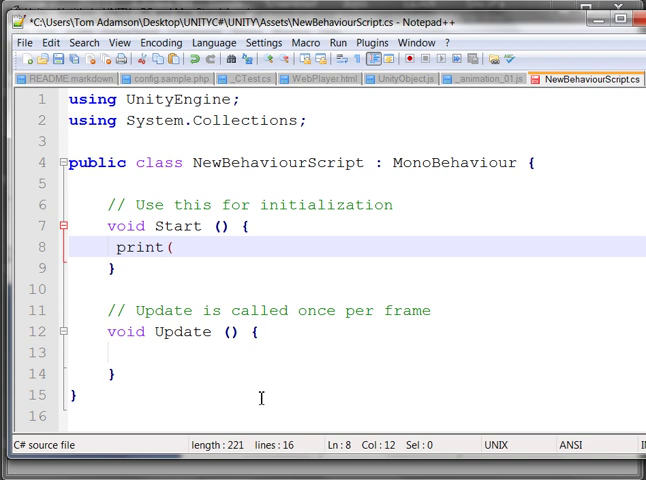
pyautogui.write('"')
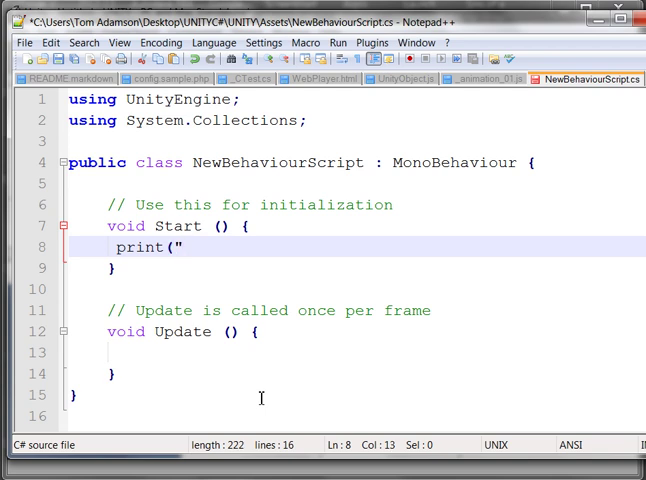
pyautogui.write('T')
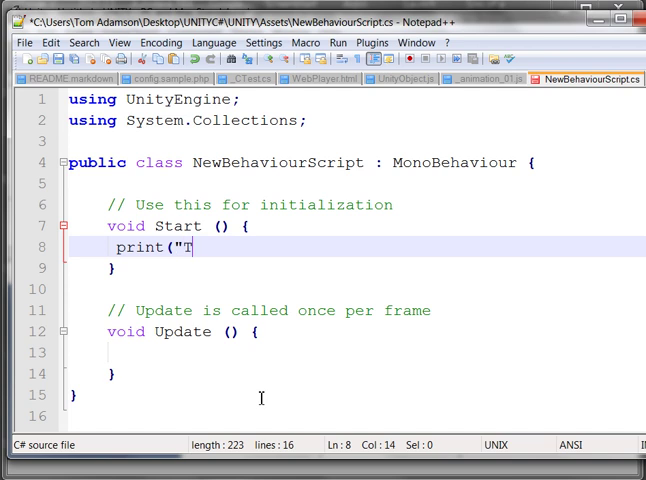
pyautogui.write('his is')
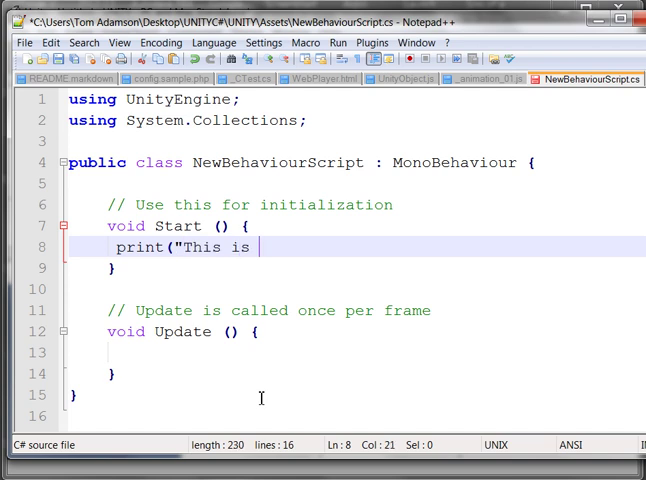
pyautogui.write('from St')
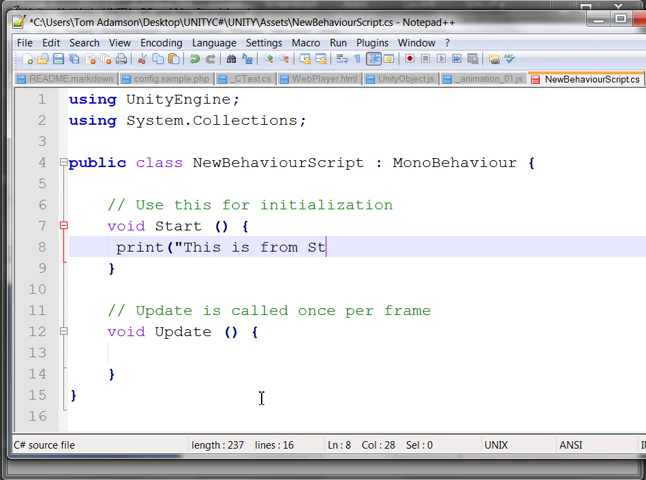
pyautogui.write('art')
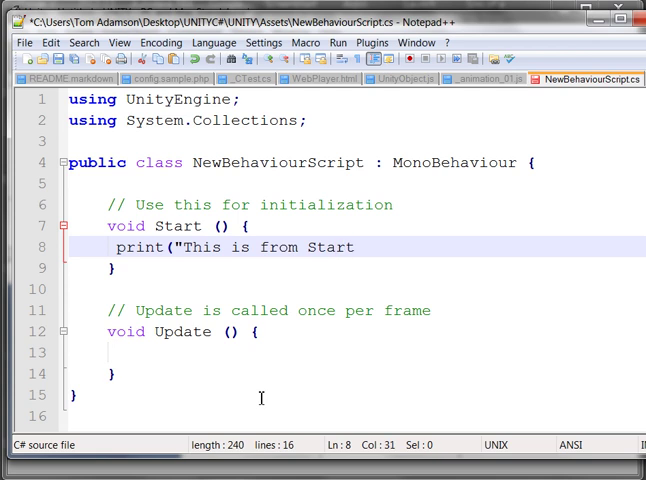
pyautogui.write('")')
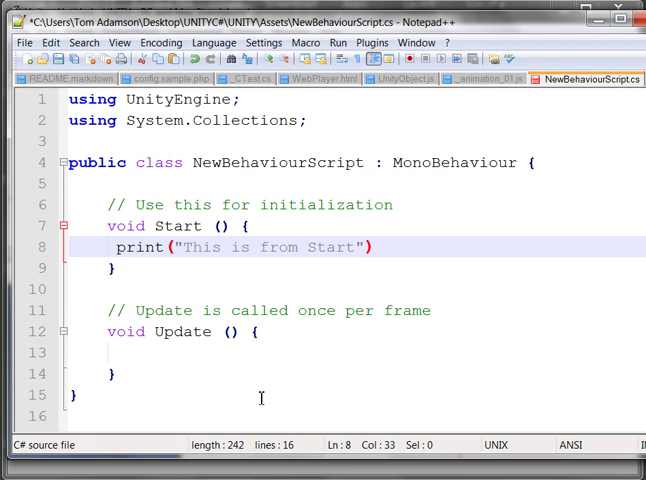
pyautogui.write(';')
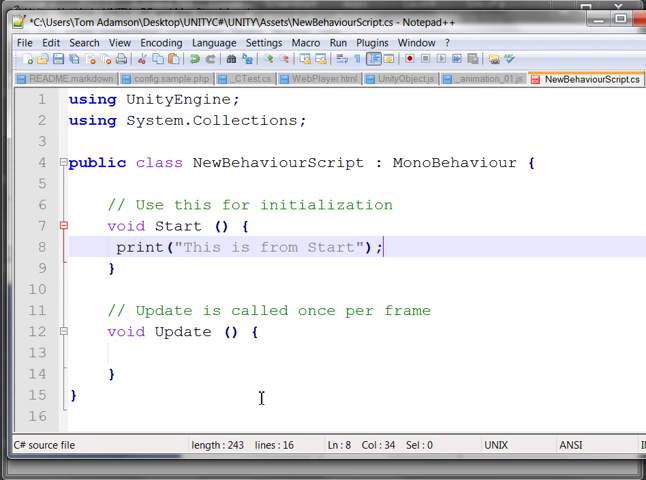
pyautogui.moveTo(178, 349)
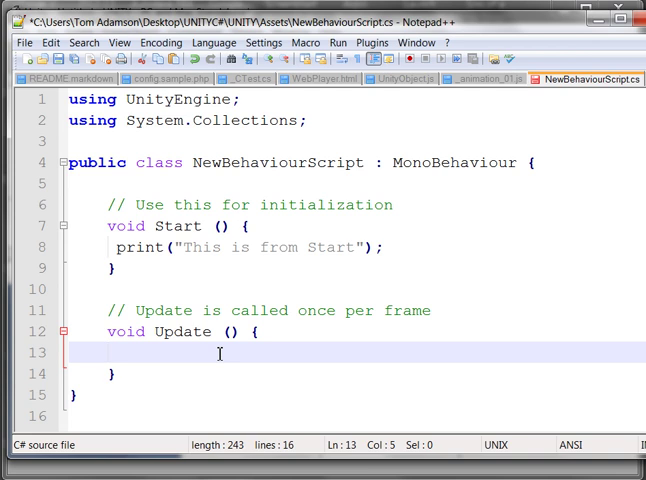
# Complete print("This is from update"); on line 13 inside Update
pyautogui.write('prin')
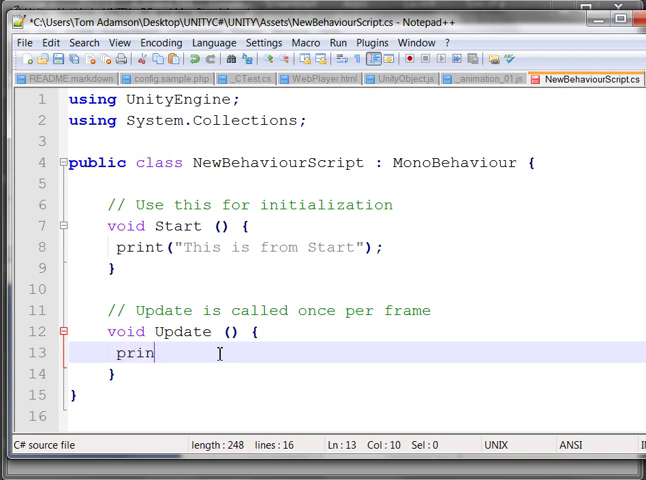
pyautogui.write('t("')
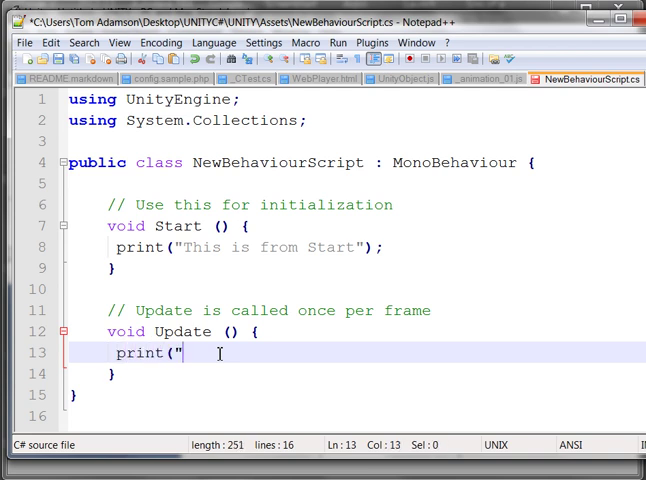
pyautogui.write('This is fro')
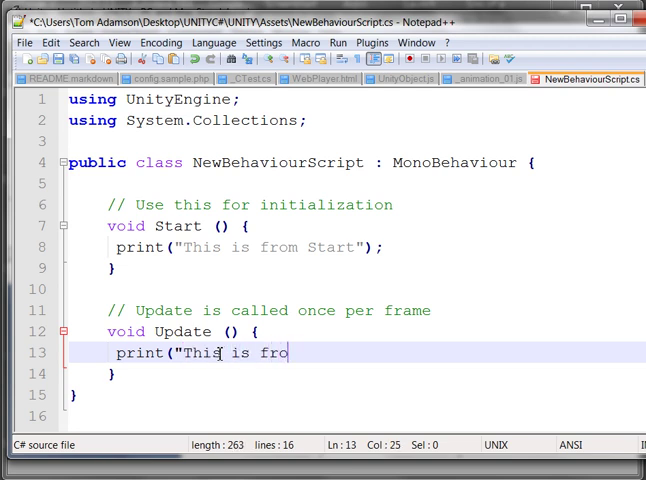
pyautogui.write('m updat')
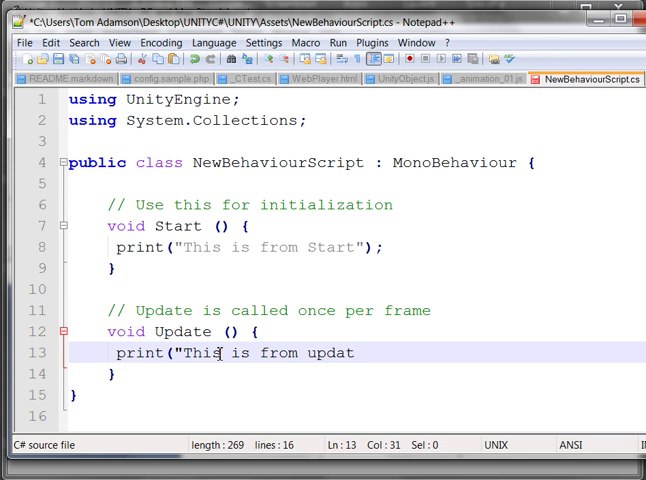
pyautogui.write('e")')
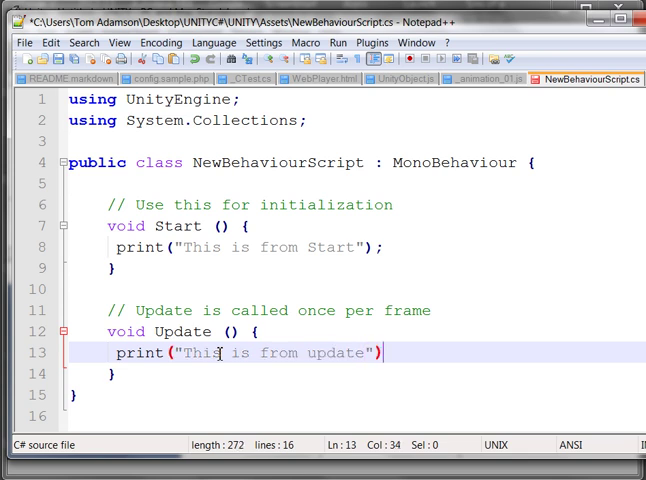
pyautogui.write(';')
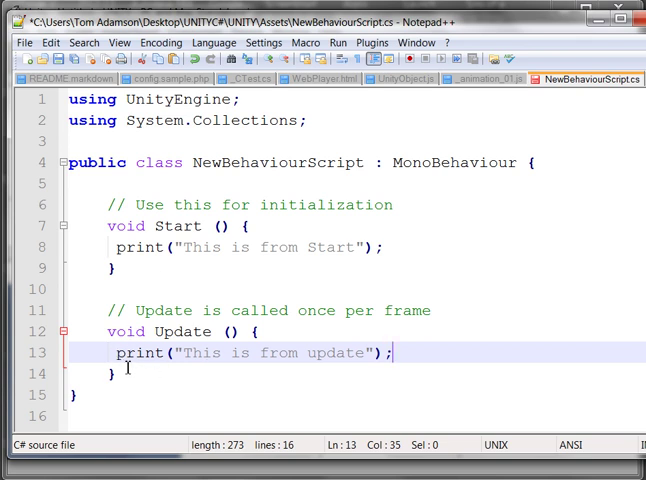
pyautogui.moveTo(165, 268)
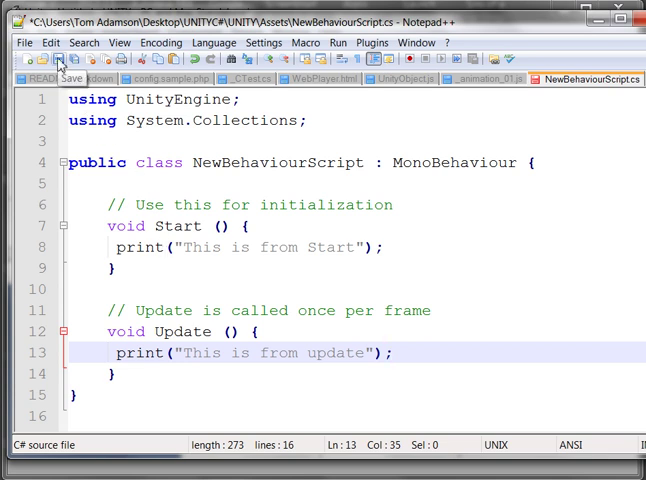
# Save NewBehaviourScript.cs from the Notepad++ toolbar
pyautogui.click(57, 58)
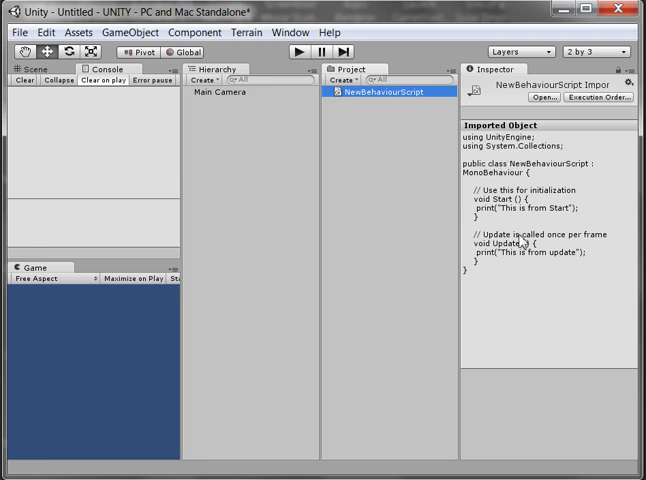
pyautogui.moveTo(365, 147)
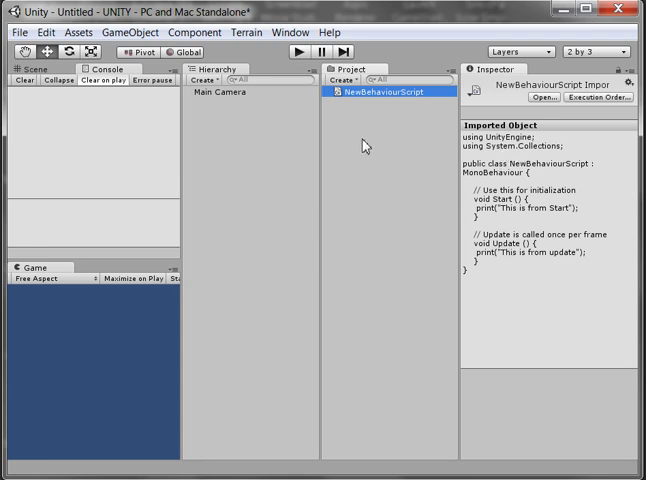
pyautogui.moveTo(340, 107)
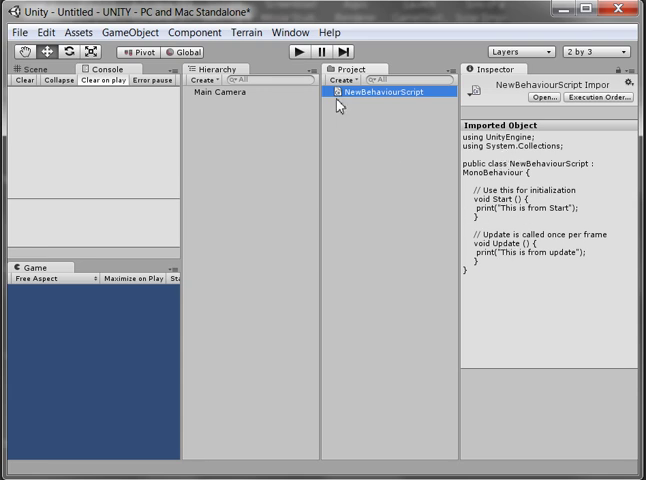
pyautogui.moveTo(211, 93)
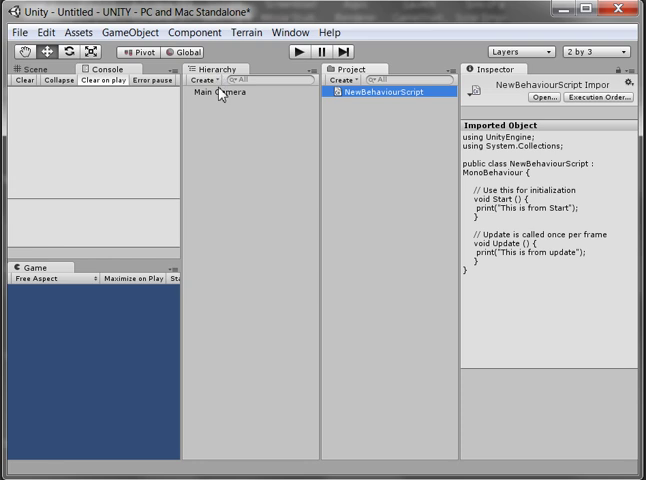
pyautogui.moveTo(194, 143)
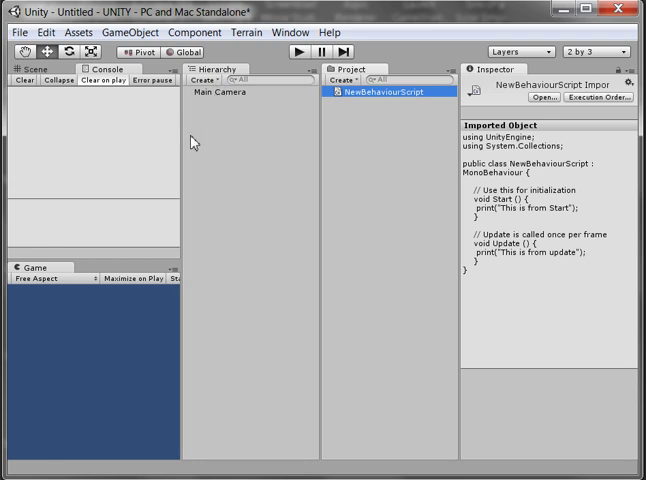
pyautogui.moveTo(343, 100)
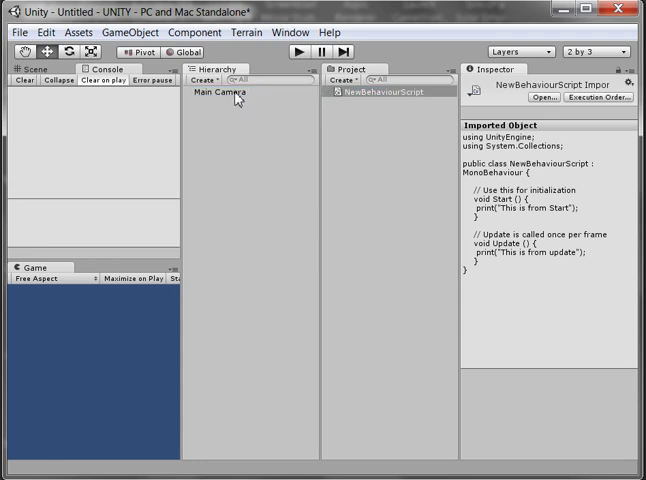
# Select Main Camera and scroll its Inspector to the New Behaviour Script component
pyautogui.click(225, 91)
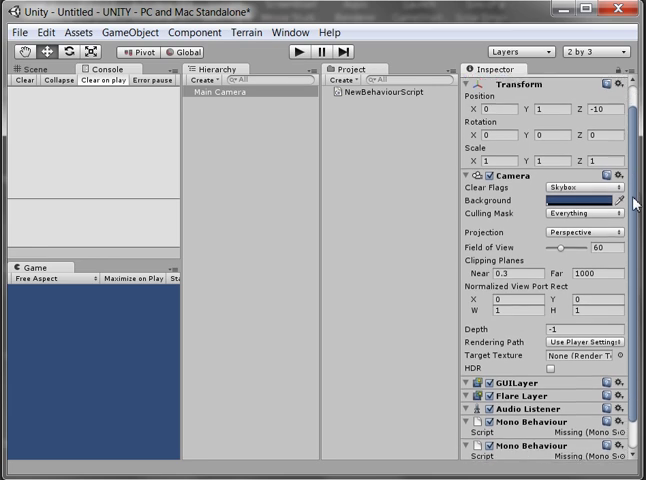
pyautogui.scroll(-3)
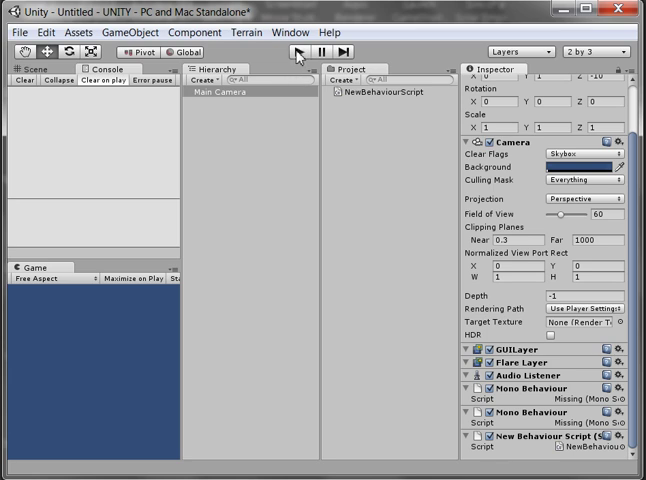
# Play and stop the scene, then scroll the Console's Start and update messages
pyautogui.click(295, 51)
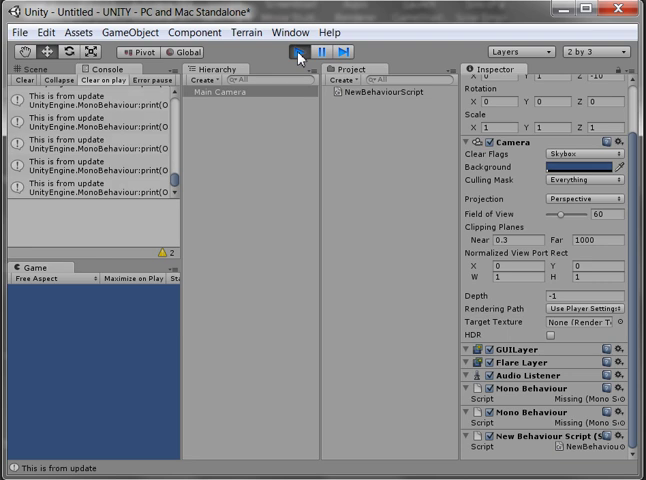
pyautogui.click(294, 51)
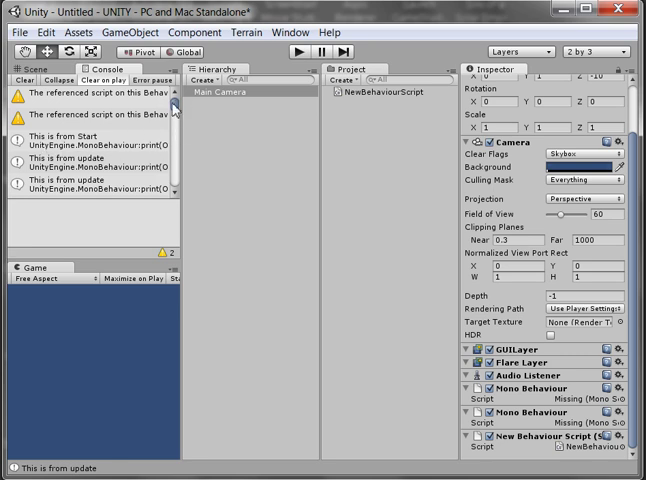
pyautogui.scroll(-3)
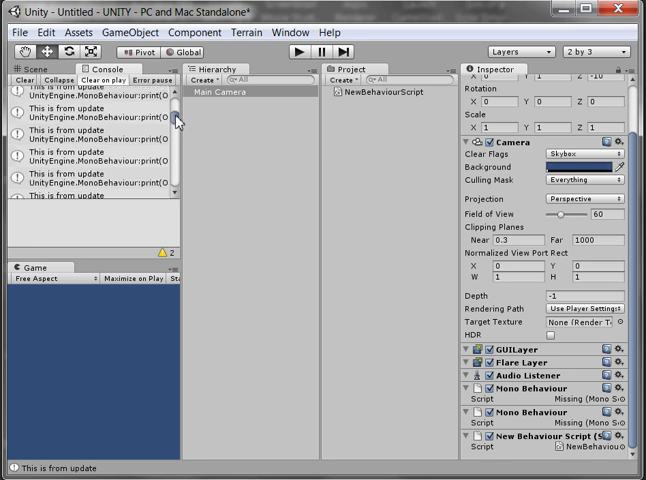
pyautogui.scroll(-3)
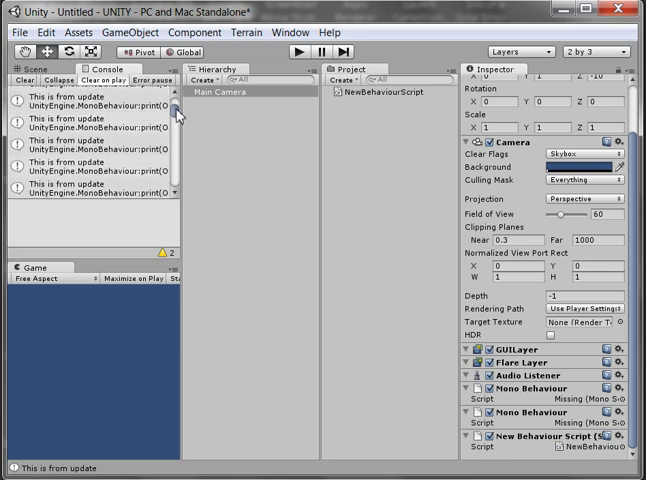
pyautogui.moveTo(391, 98)
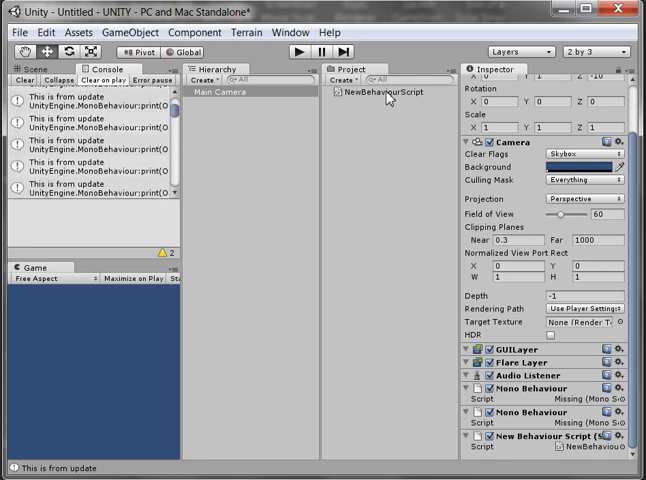
# Select NewBehaviourScript in the Project panel to view its code in the Inspector
pyautogui.click(375, 93)
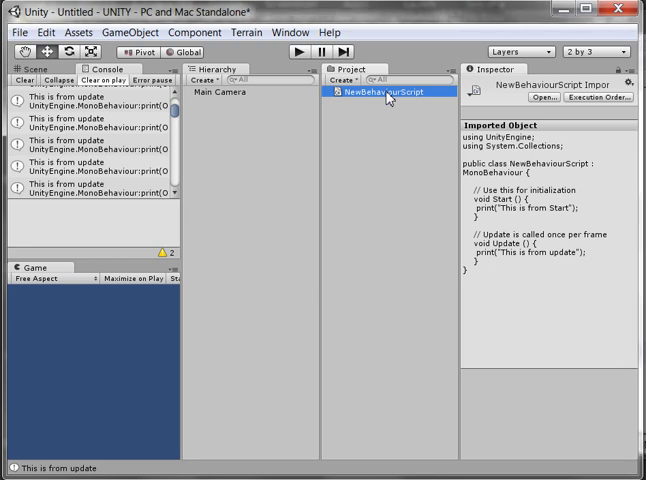
pyautogui.moveTo(388, 96)
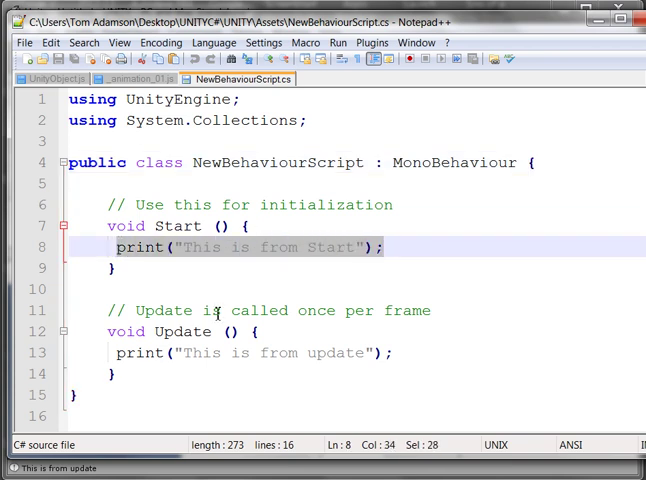
pyautogui.moveTo(345, 255)
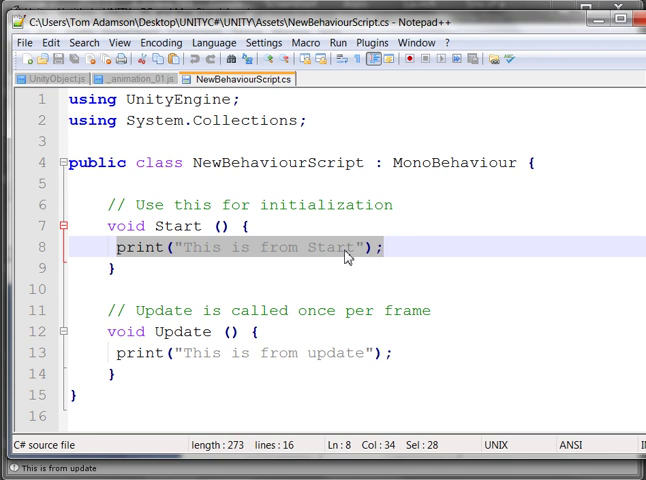
pyautogui.moveTo(223, 363)
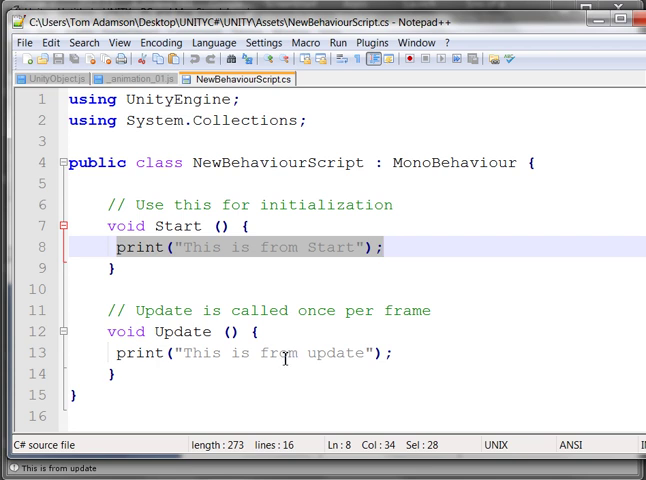
pyautogui.moveTo(394, 247)
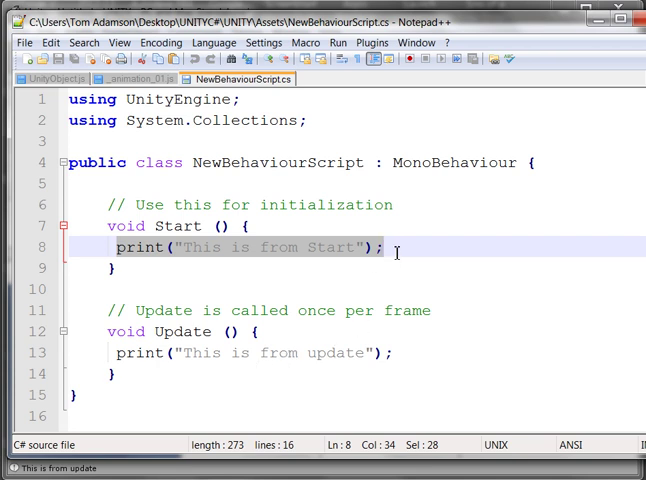
# Click below the Start print line in Notepad++ to clear the selection
pyautogui.click(393, 205)
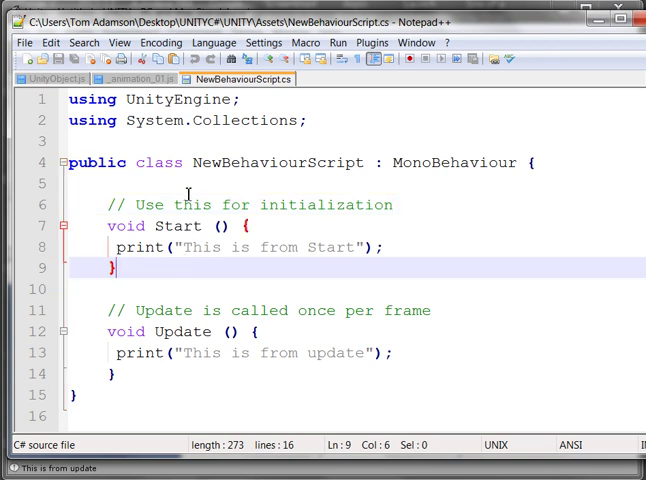
pyautogui.moveTo(562, 33)
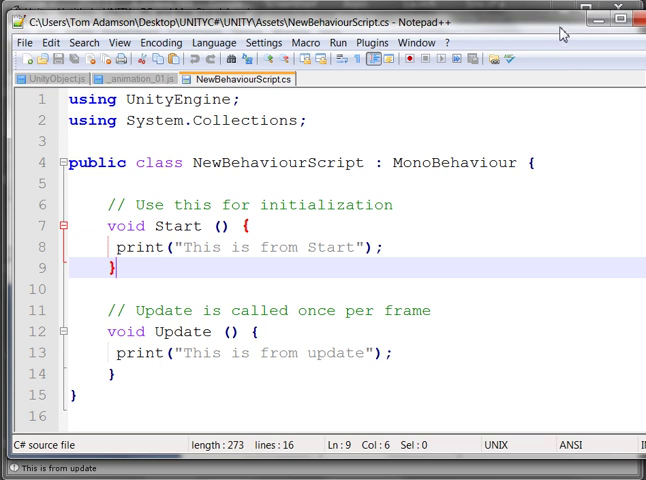
pyautogui.moveTo(356, 60)
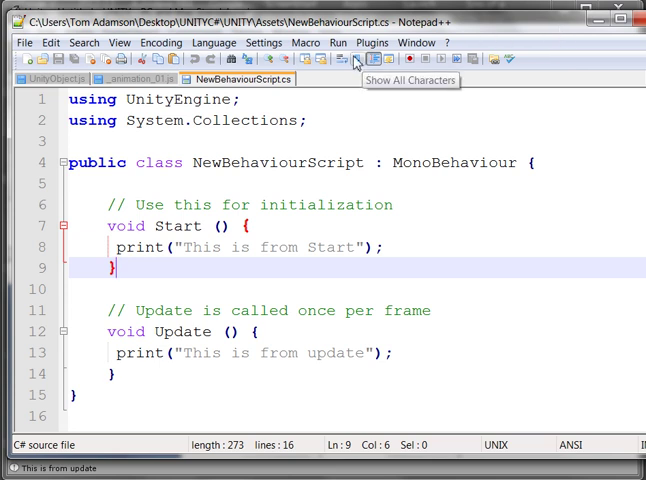